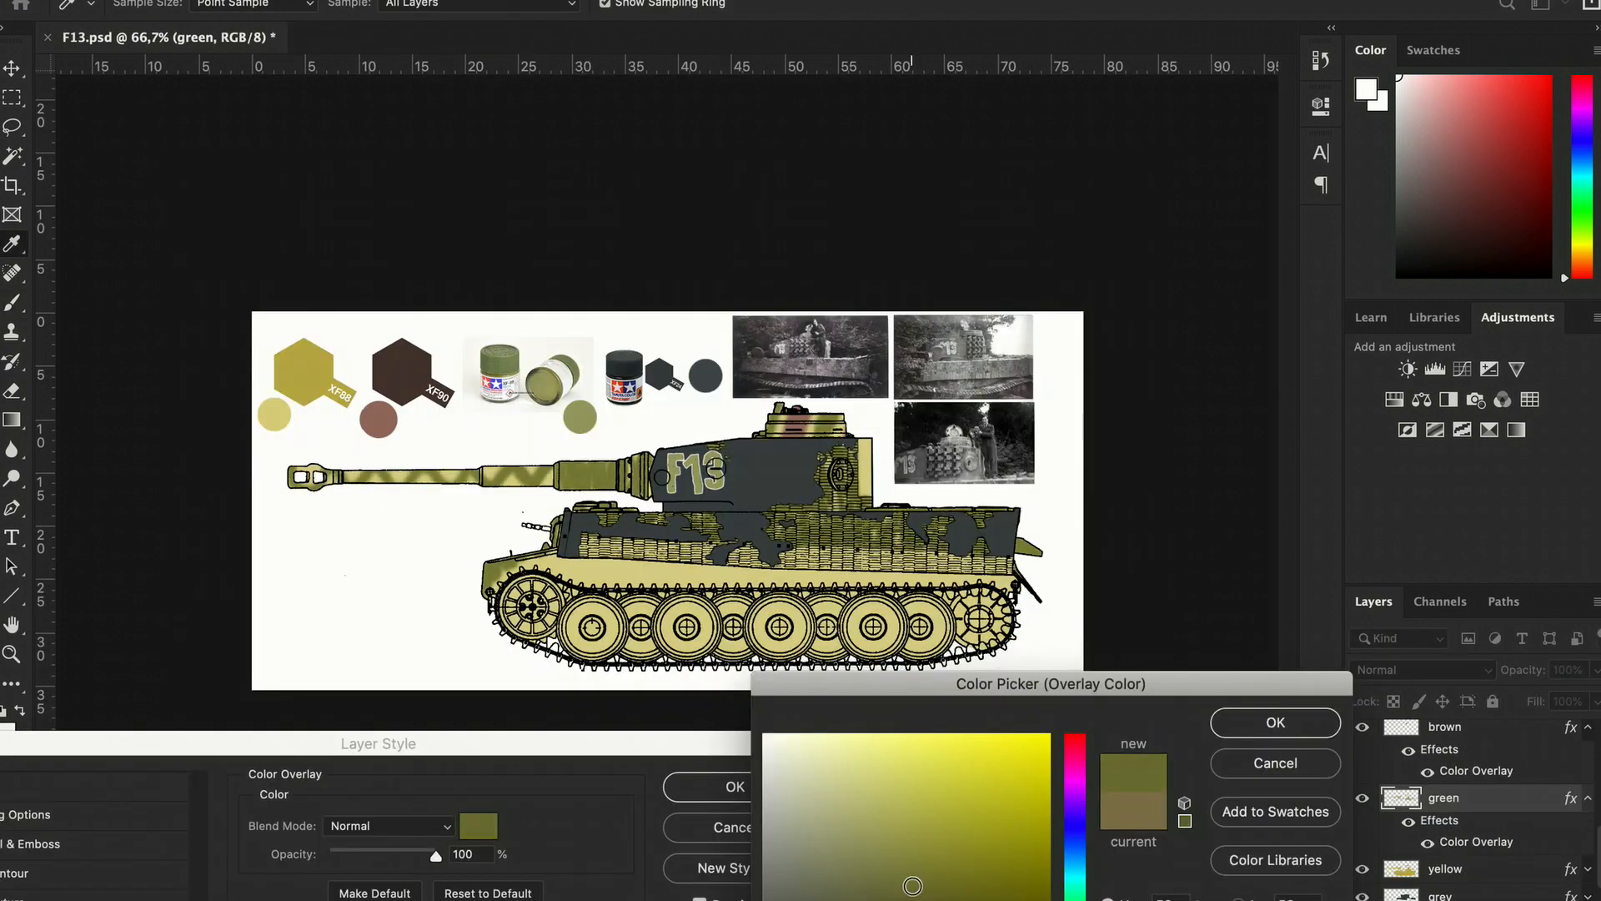
# Shift the green layer's Color Overlay colour in the Color Picker field.
pyautogui.moveTo(912, 886); pyautogui.dragTo(902, 874)
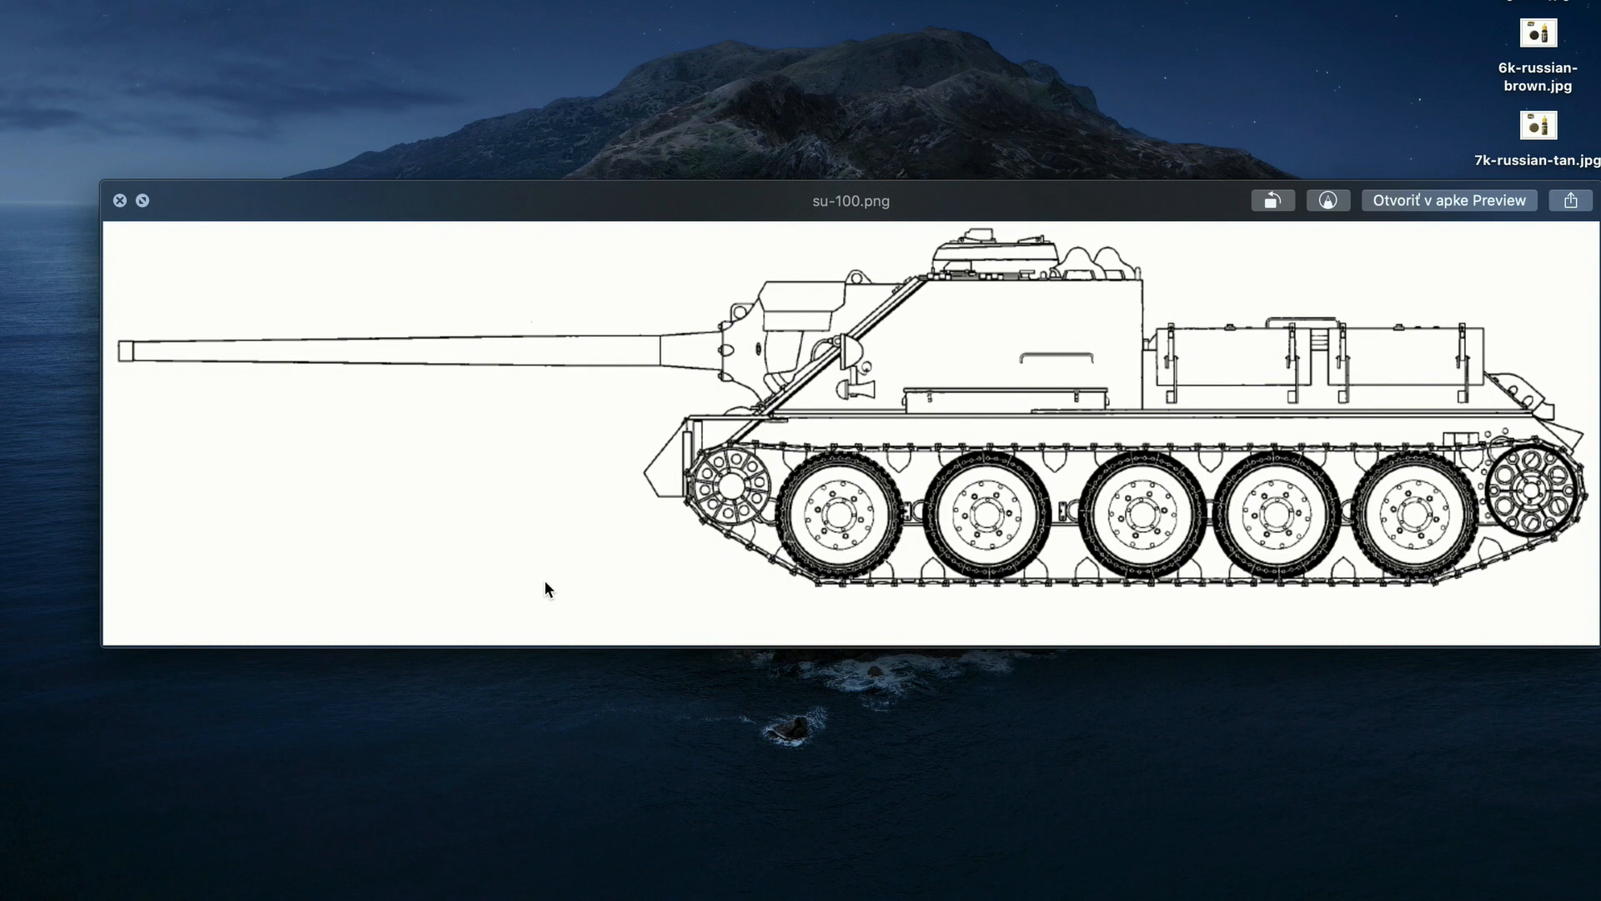
pyautogui.moveTo(500, 519)
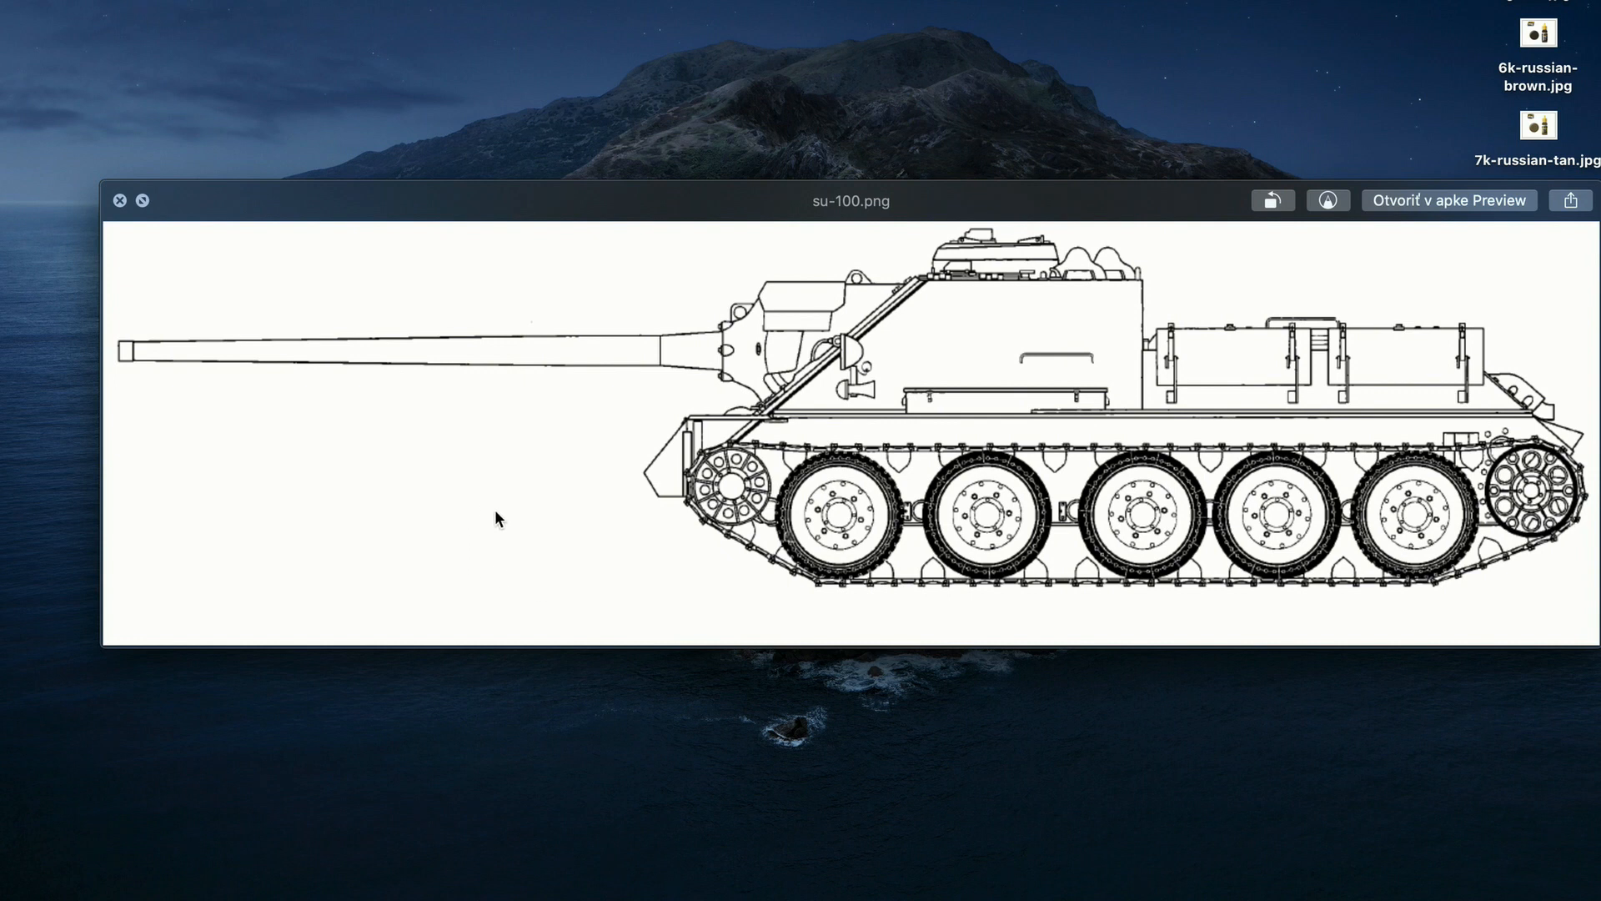
pyautogui.moveTo(561, 539)
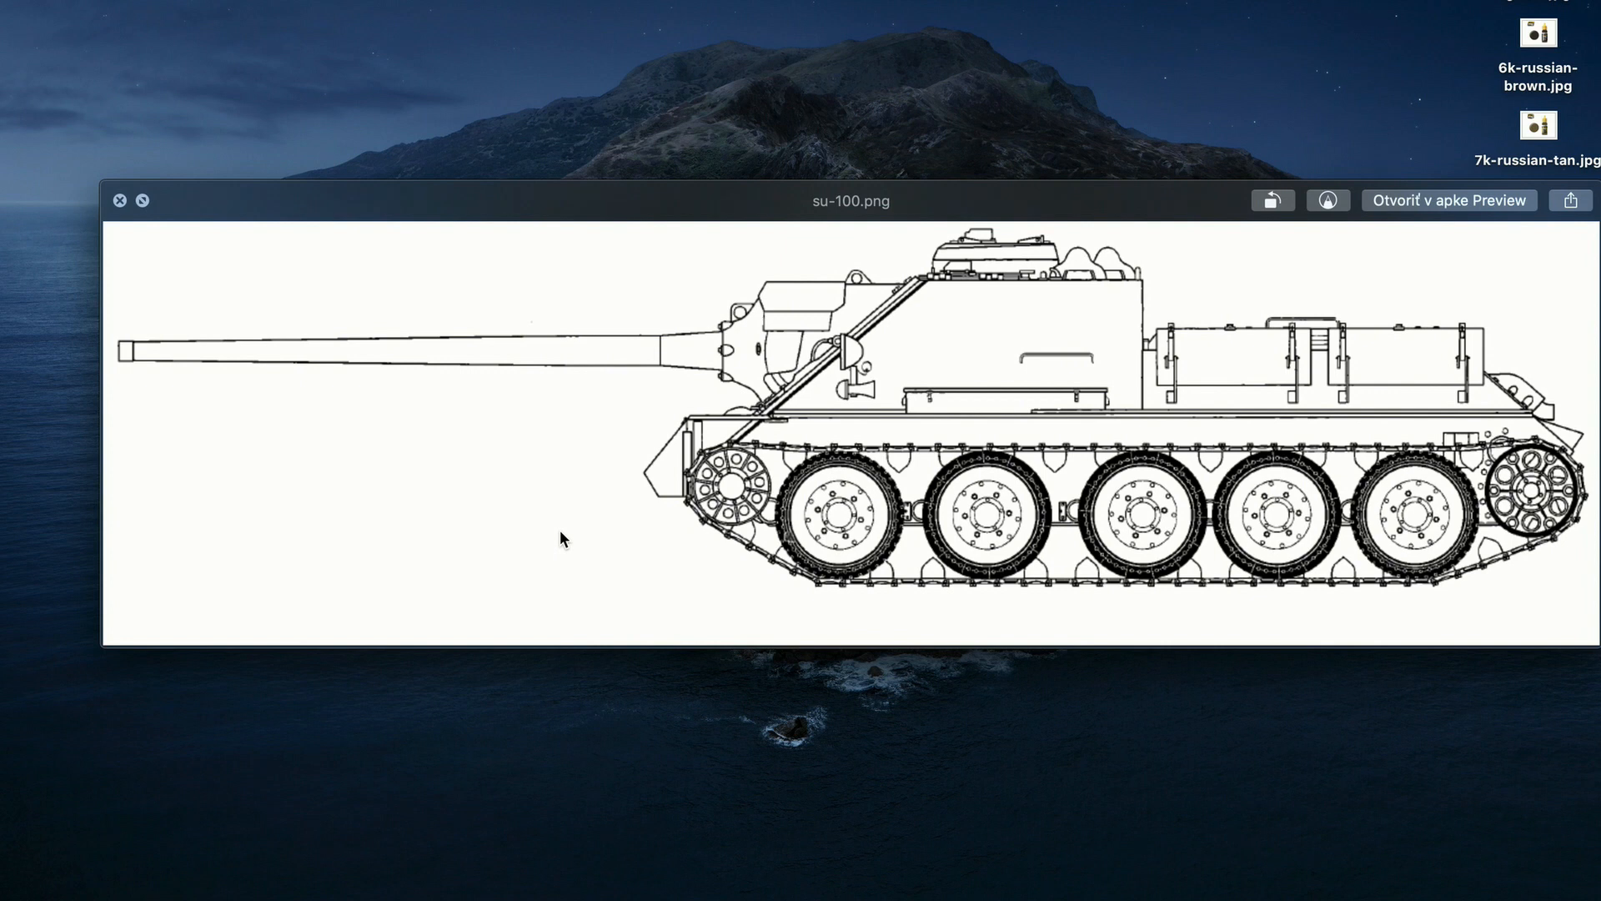
pyautogui.moveTo(567, 541)
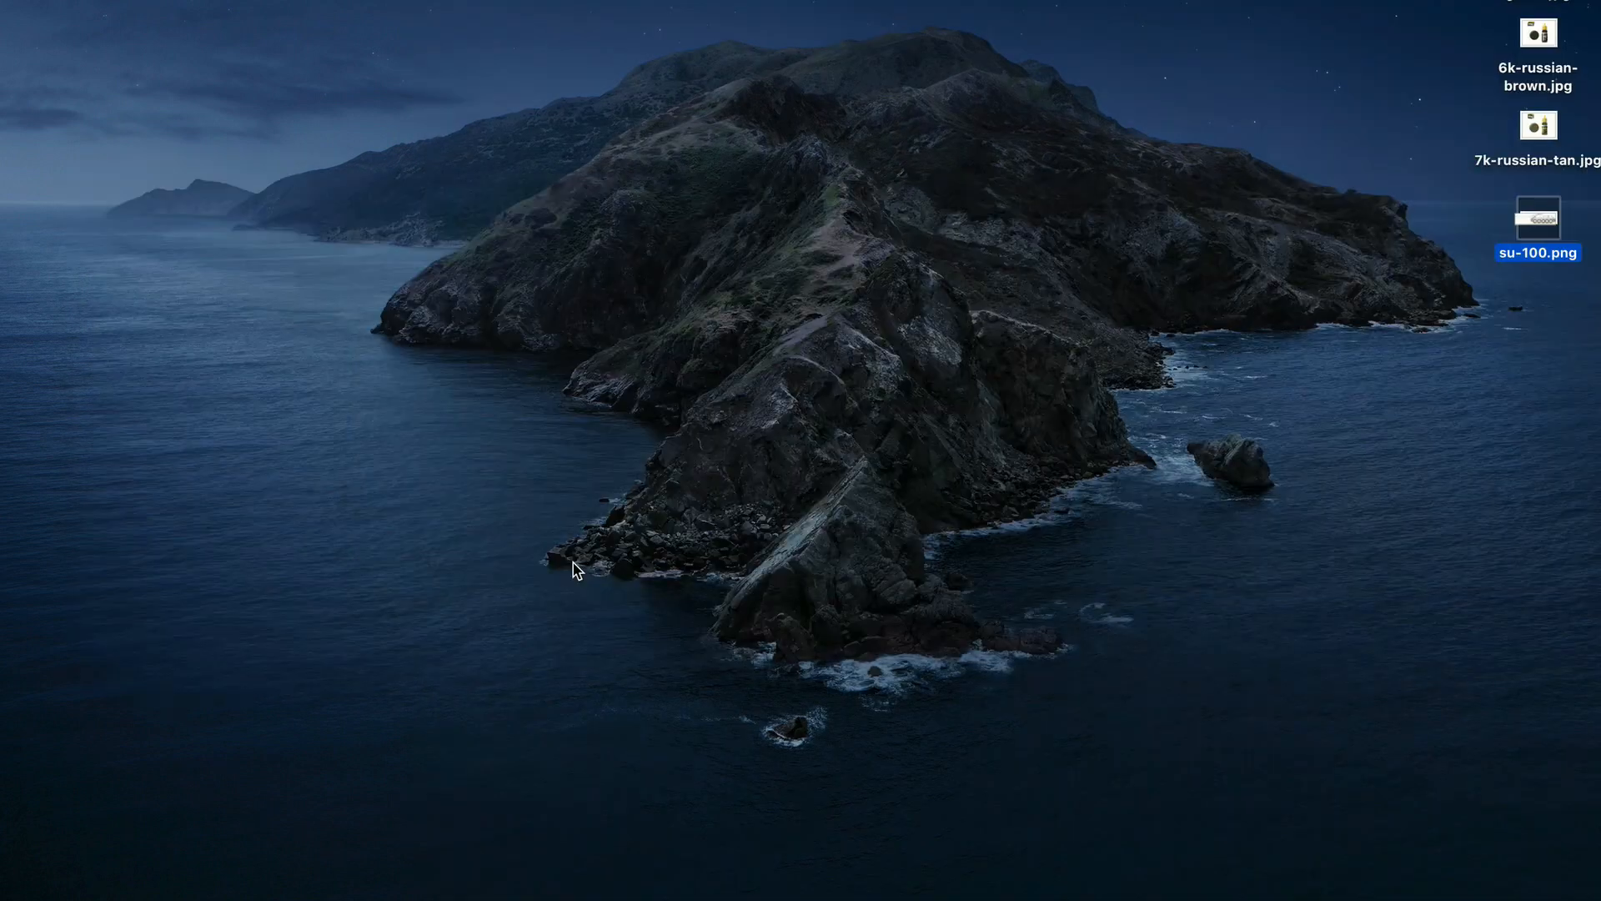
# Open su-100.png from the desktop in Adobe Photoshop using Open With.
pyautogui.rightClick(1537, 217)
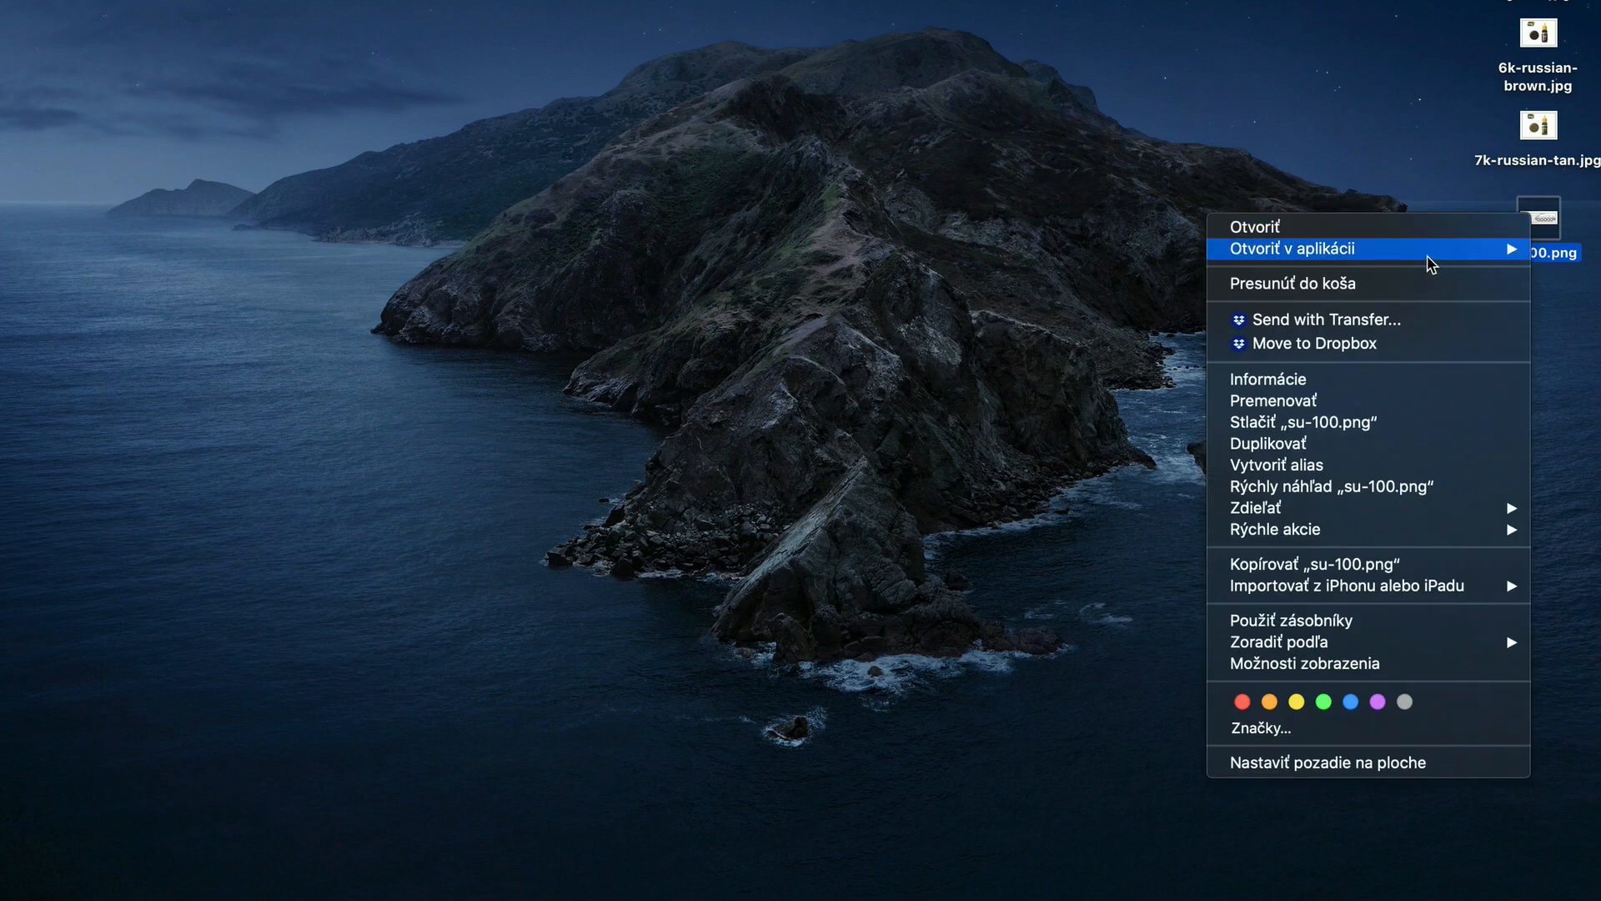
pyautogui.click(693, 120)
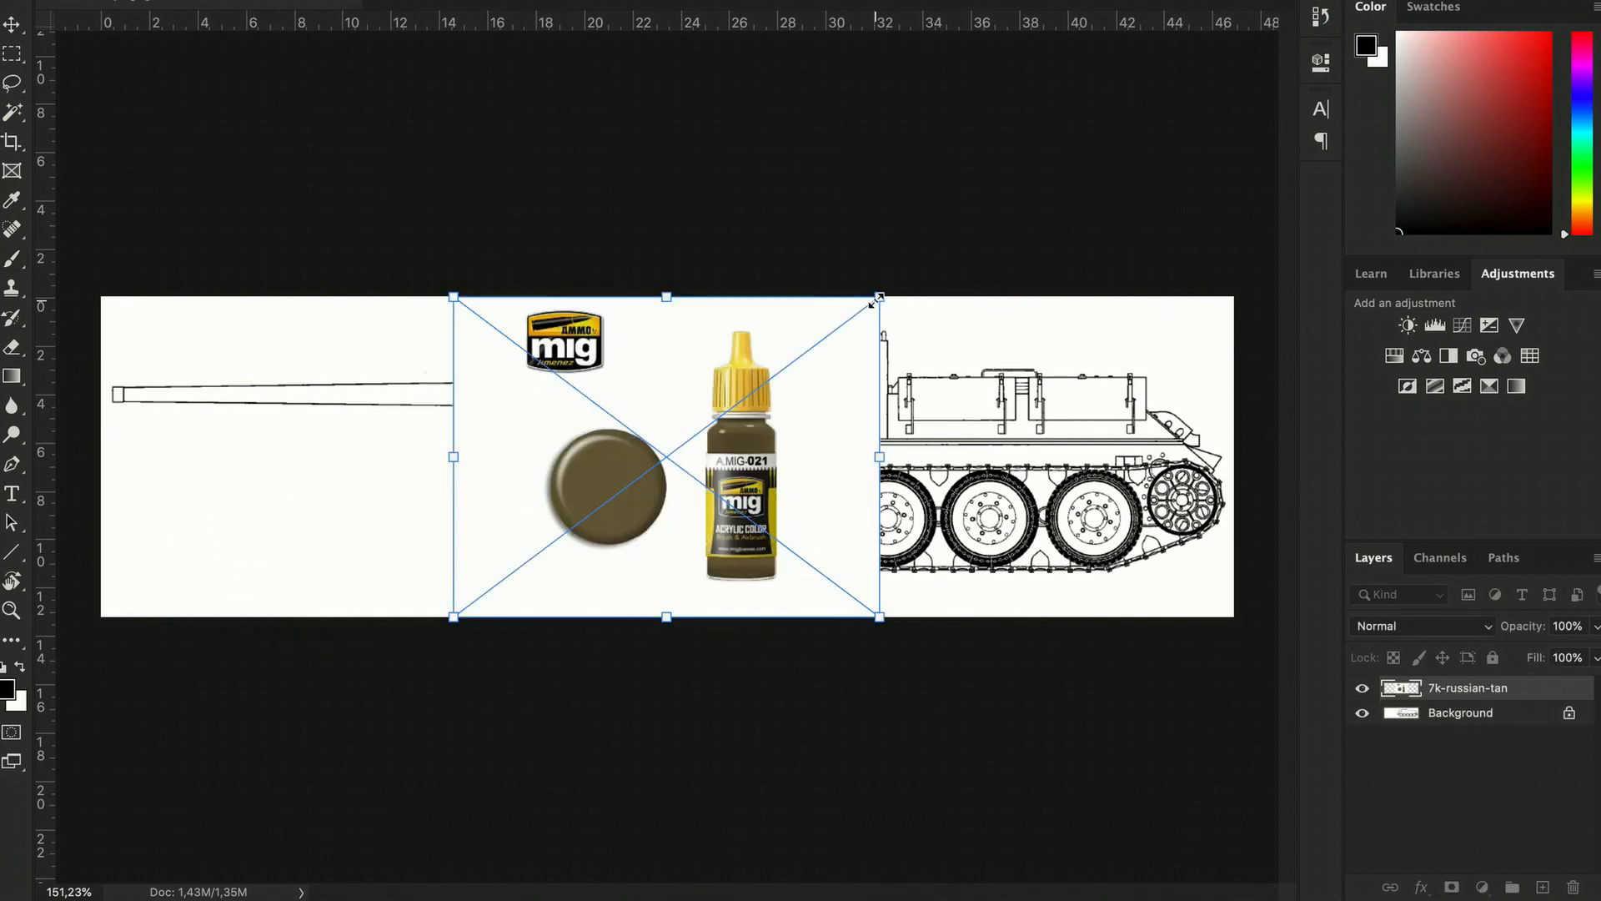
# Scale the tan swatch, move Layer 1 below the references, and brush green over the hull.
pyautogui.moveTo(665, 456); pyautogui.dragTo(177, 562)
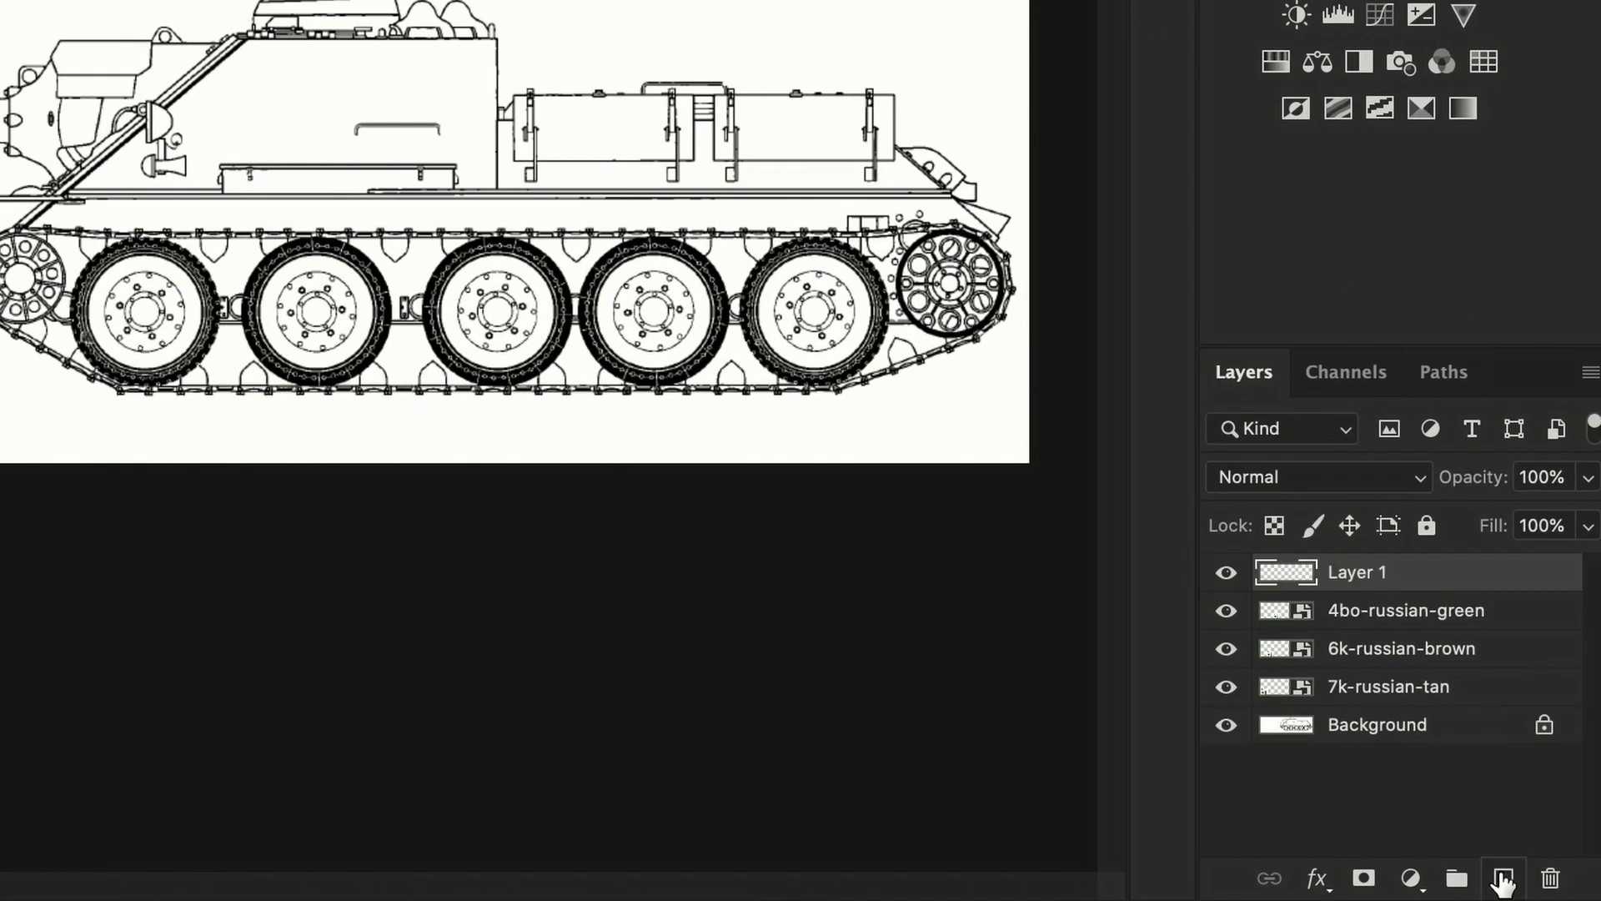
pyautogui.moveTo(1356, 572); pyautogui.dragTo(1368, 668)
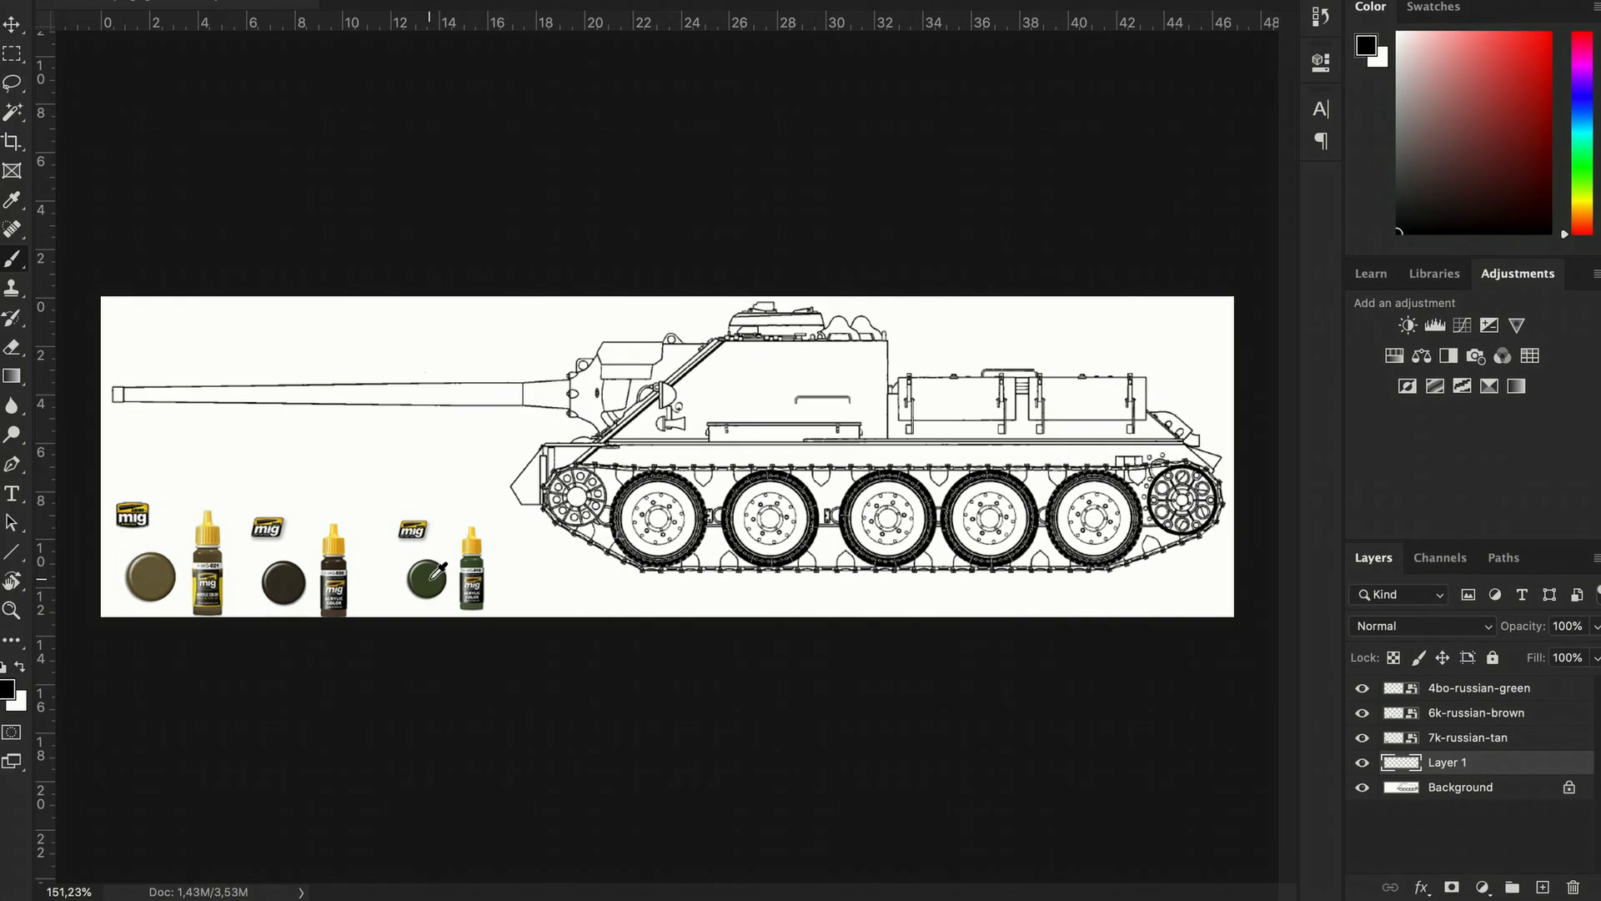
pyautogui.click(425, 578)
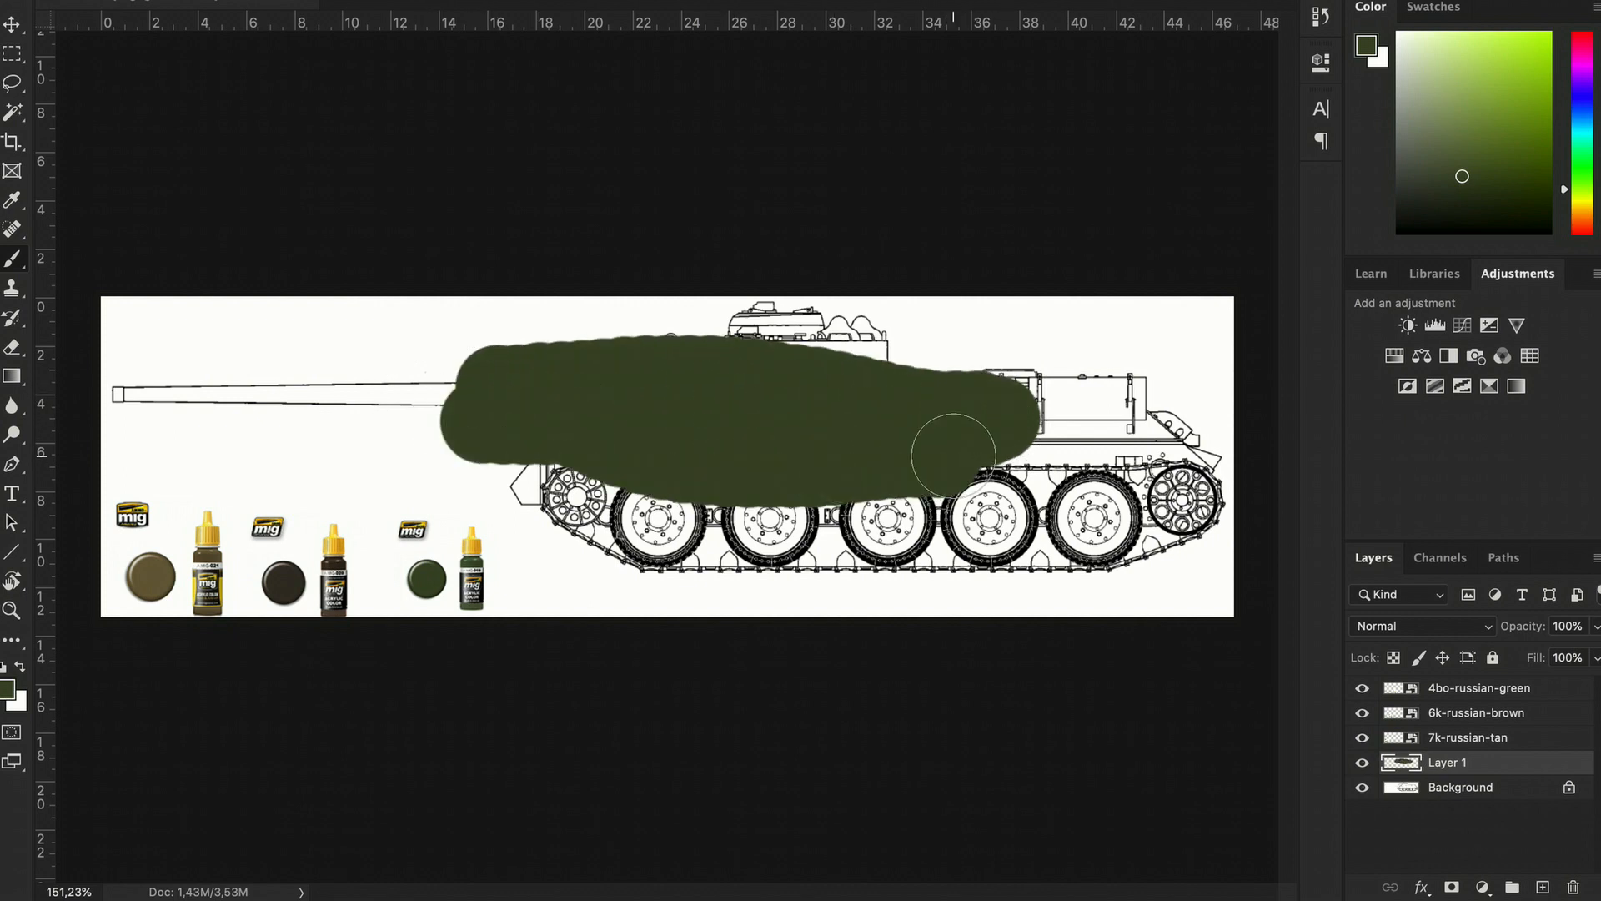
pyautogui.moveTo(950, 454); pyautogui.dragTo(773, 465)
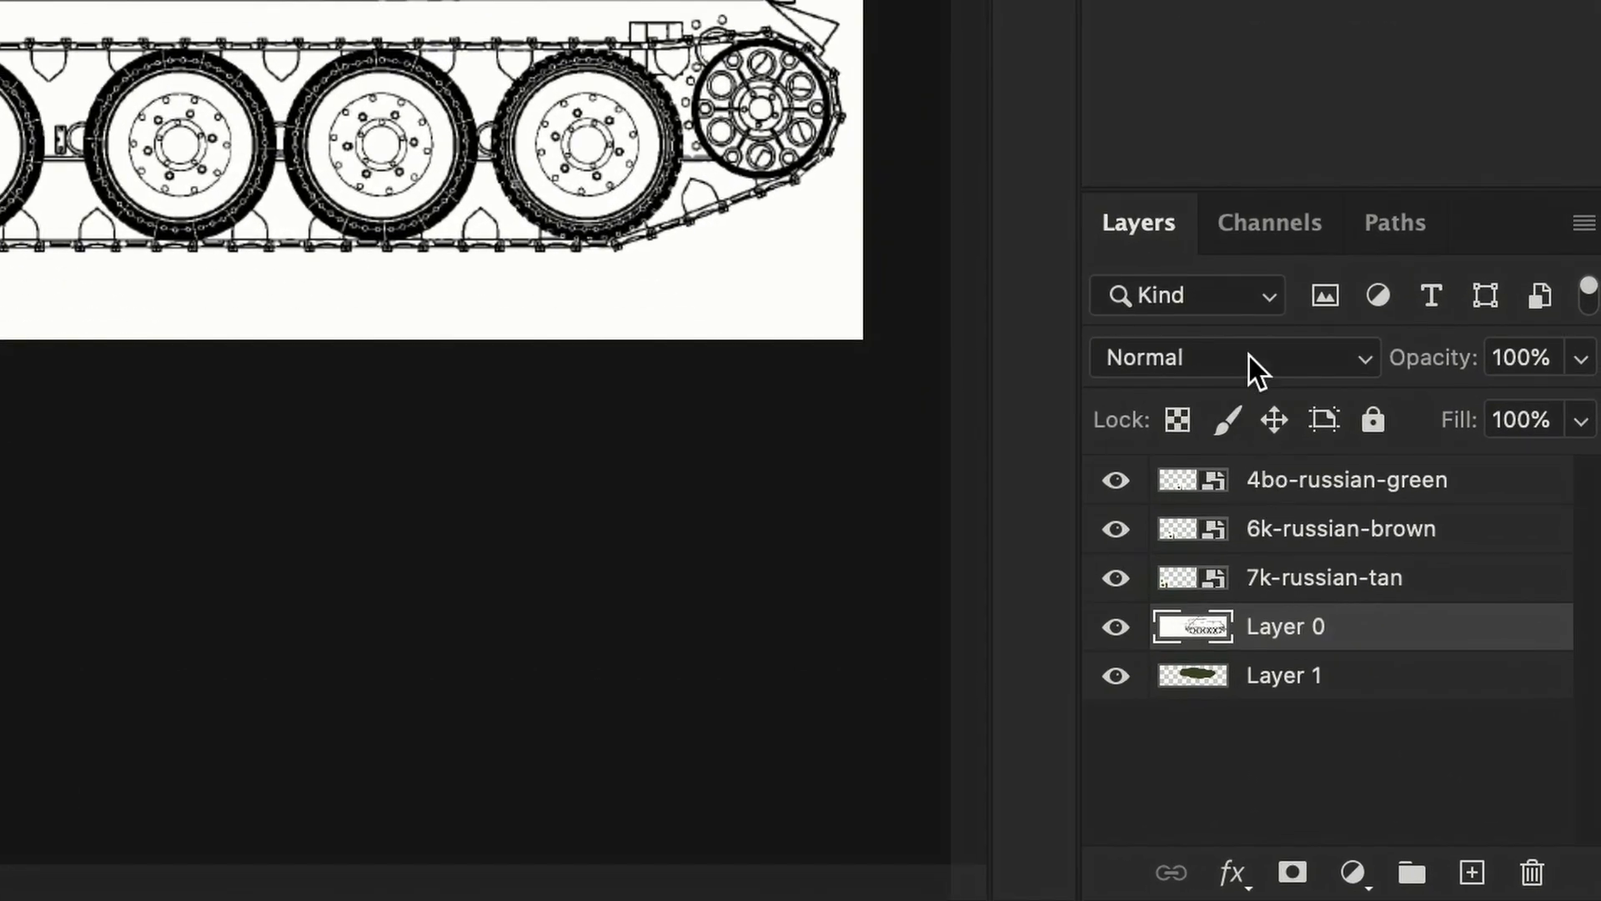
# Set the blueprint Layer 0's blending mode so the green layer shows through.
pyautogui.click(1234, 358)
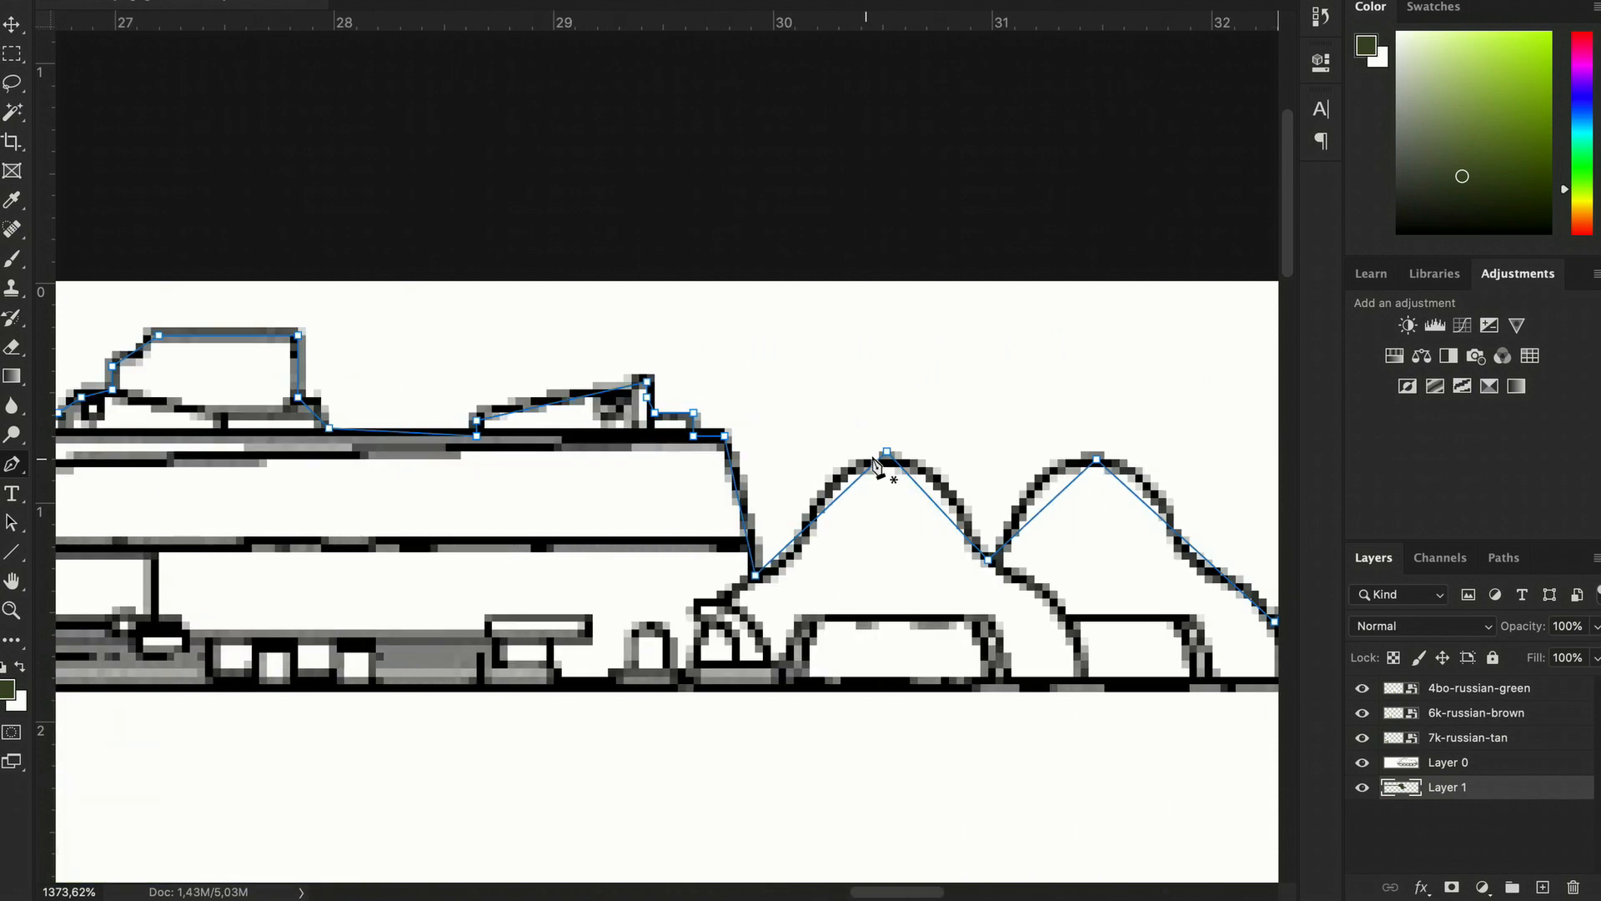
# Curve the Pen path around the rounded stowage bumps and continue along the outline.
pyautogui.moveTo(1096, 460); pyautogui.dragTo(1169, 468)
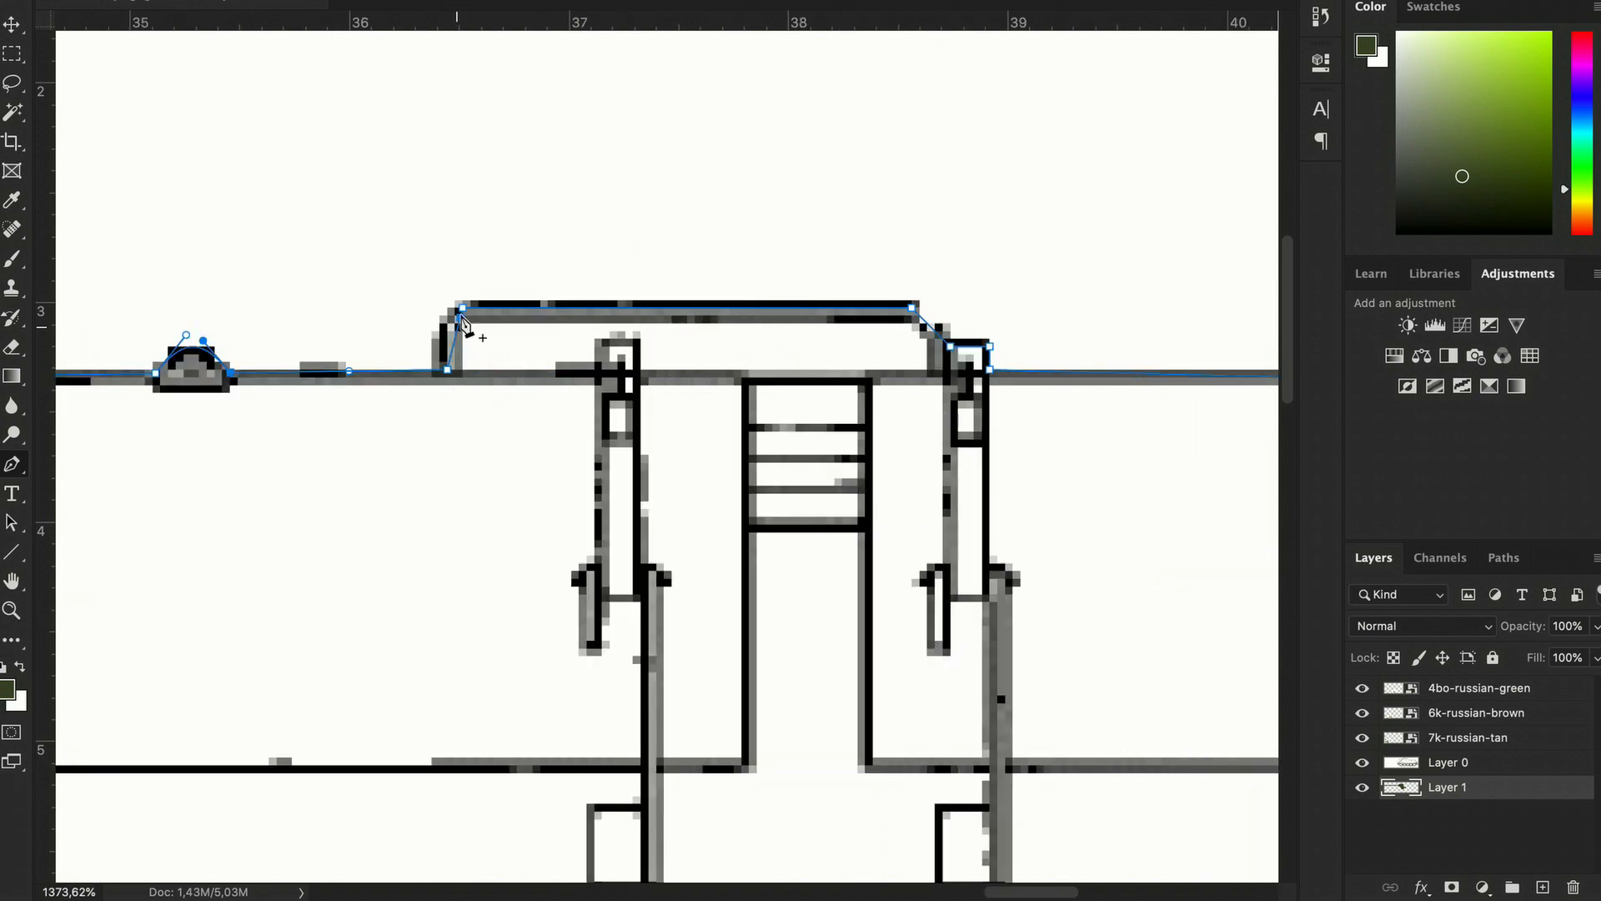
pyautogui.hscroll(3)
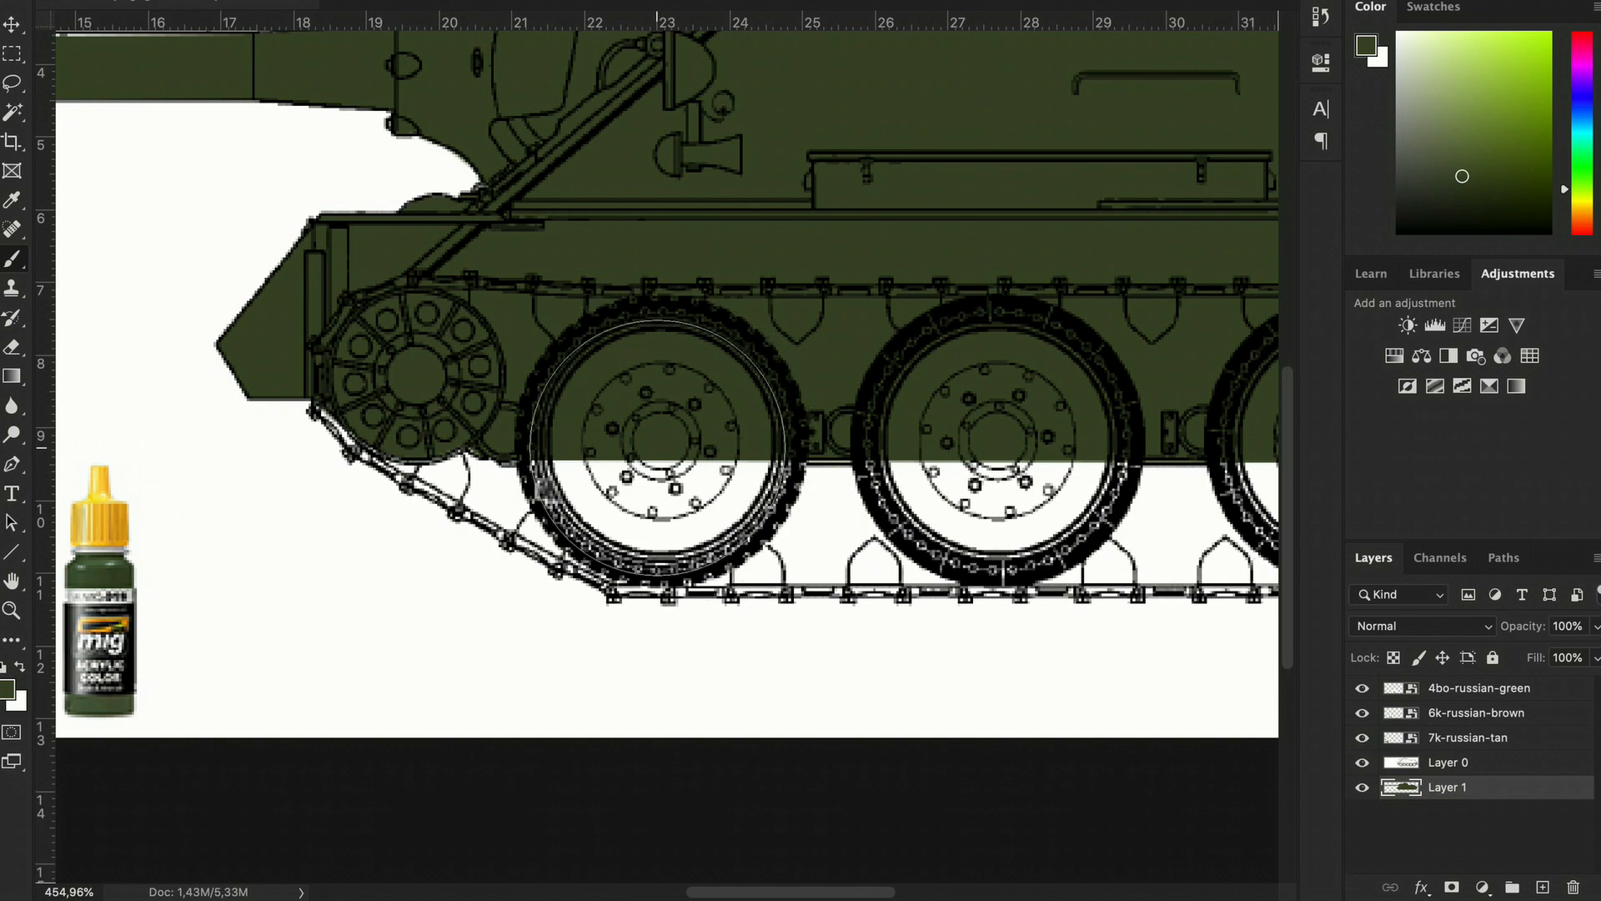
# Scroll the view right across the tank silhouette.
pyautogui.hscroll(3)
pyautogui.write('4BO')
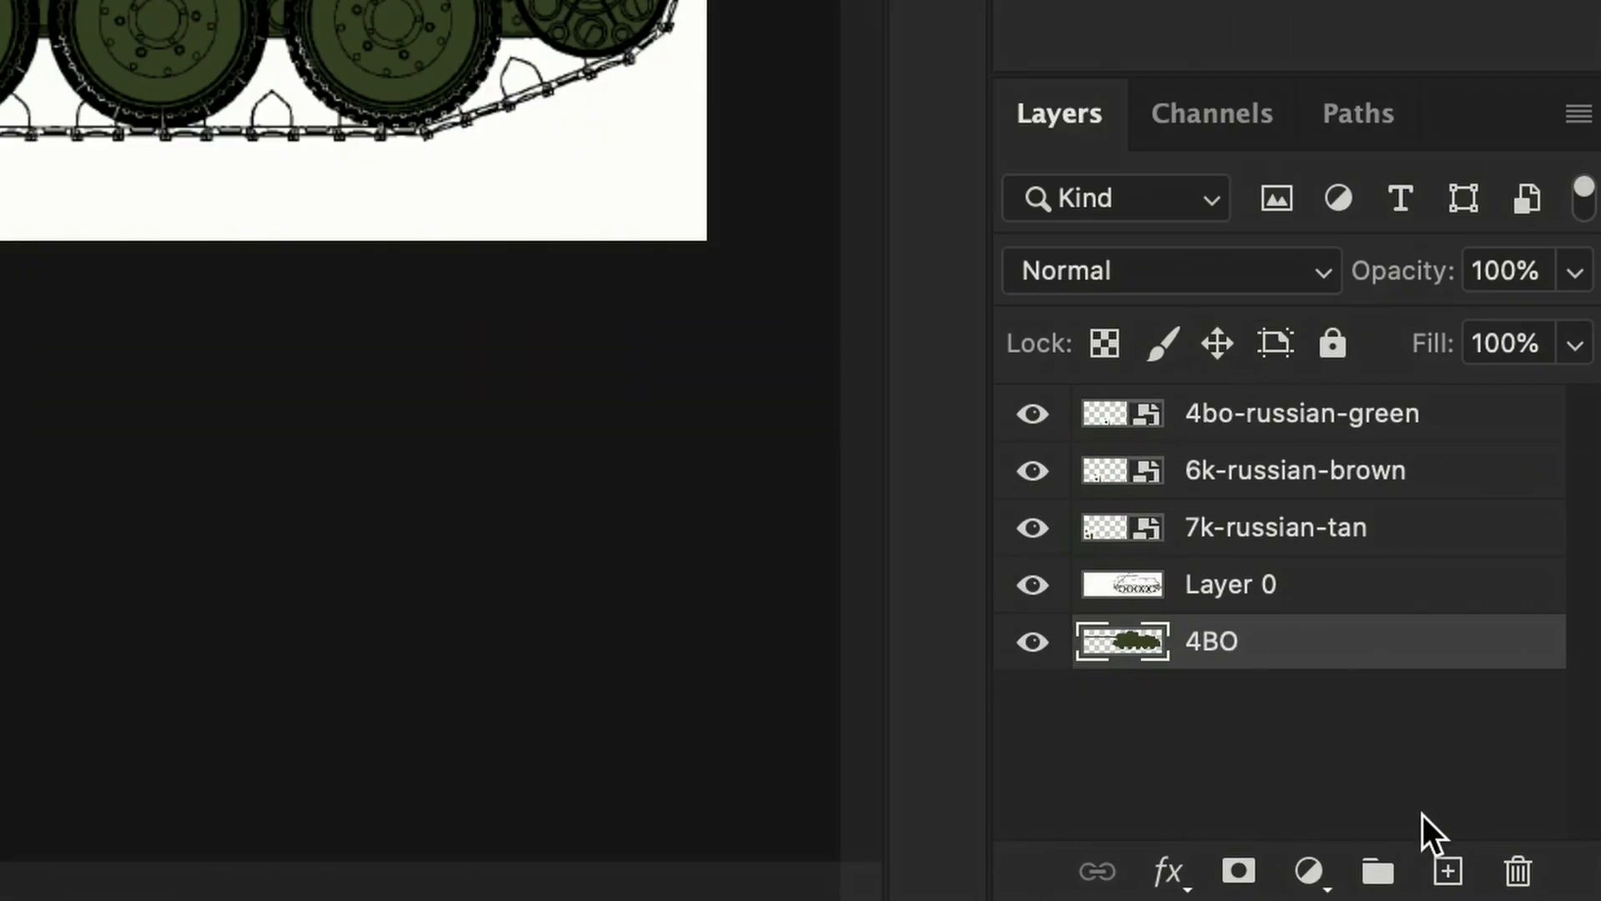
# Add the 7K layer, test a tan stroke, and select the tank silhouette with Magic Wand.
pyautogui.click(1443, 870)
pyautogui.write('7K')
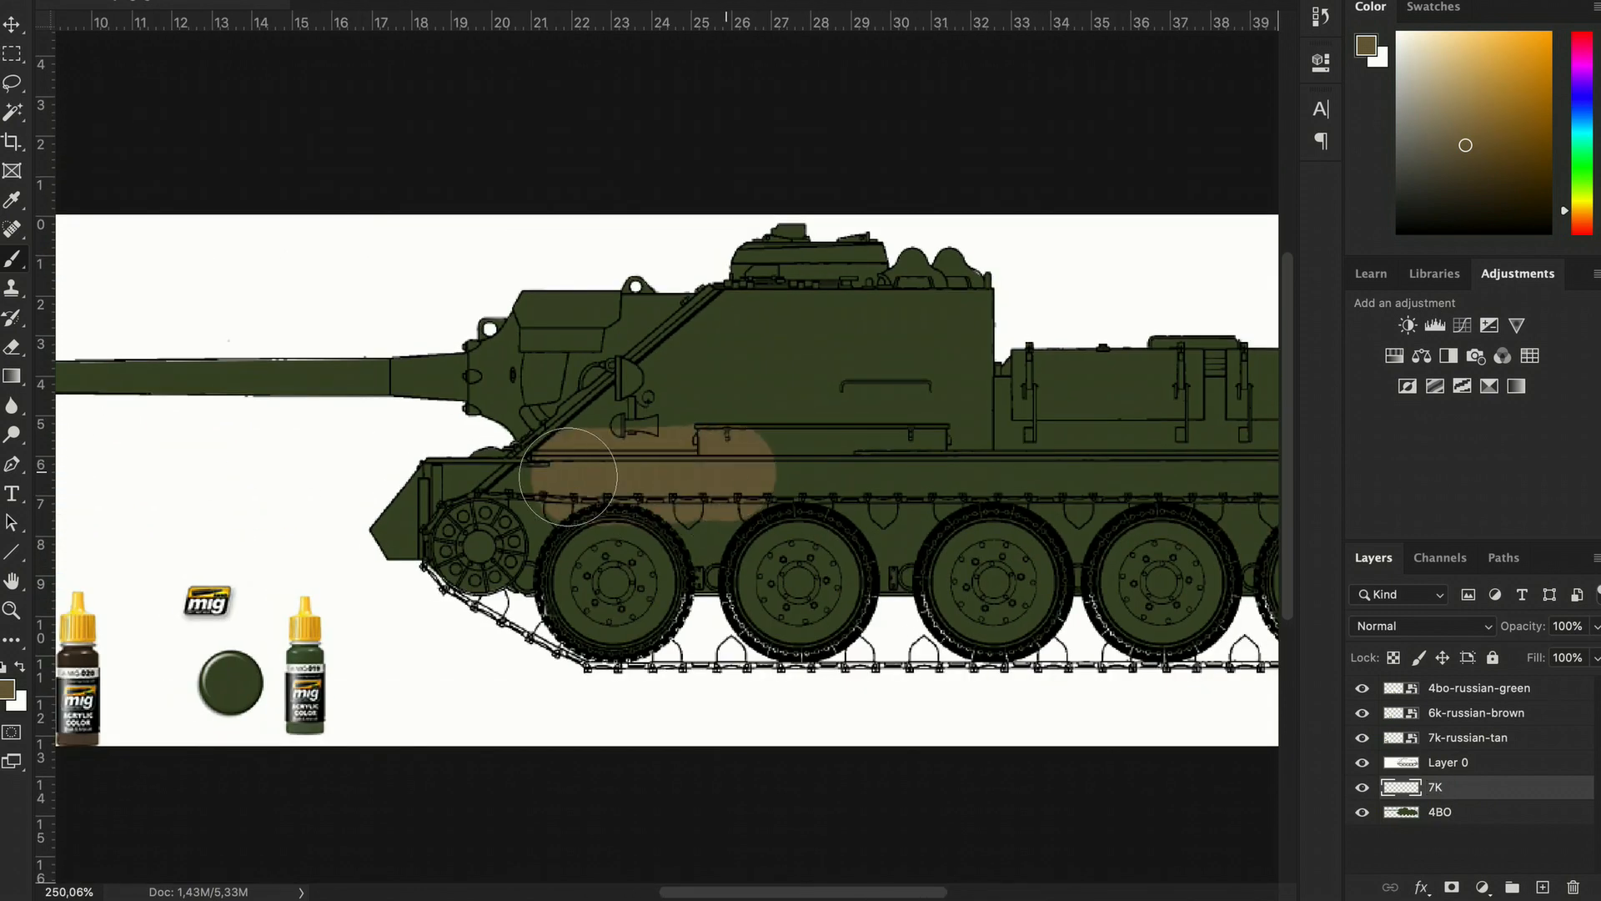
pyautogui.moveTo(583, 474); pyautogui.dragTo(480, 618)
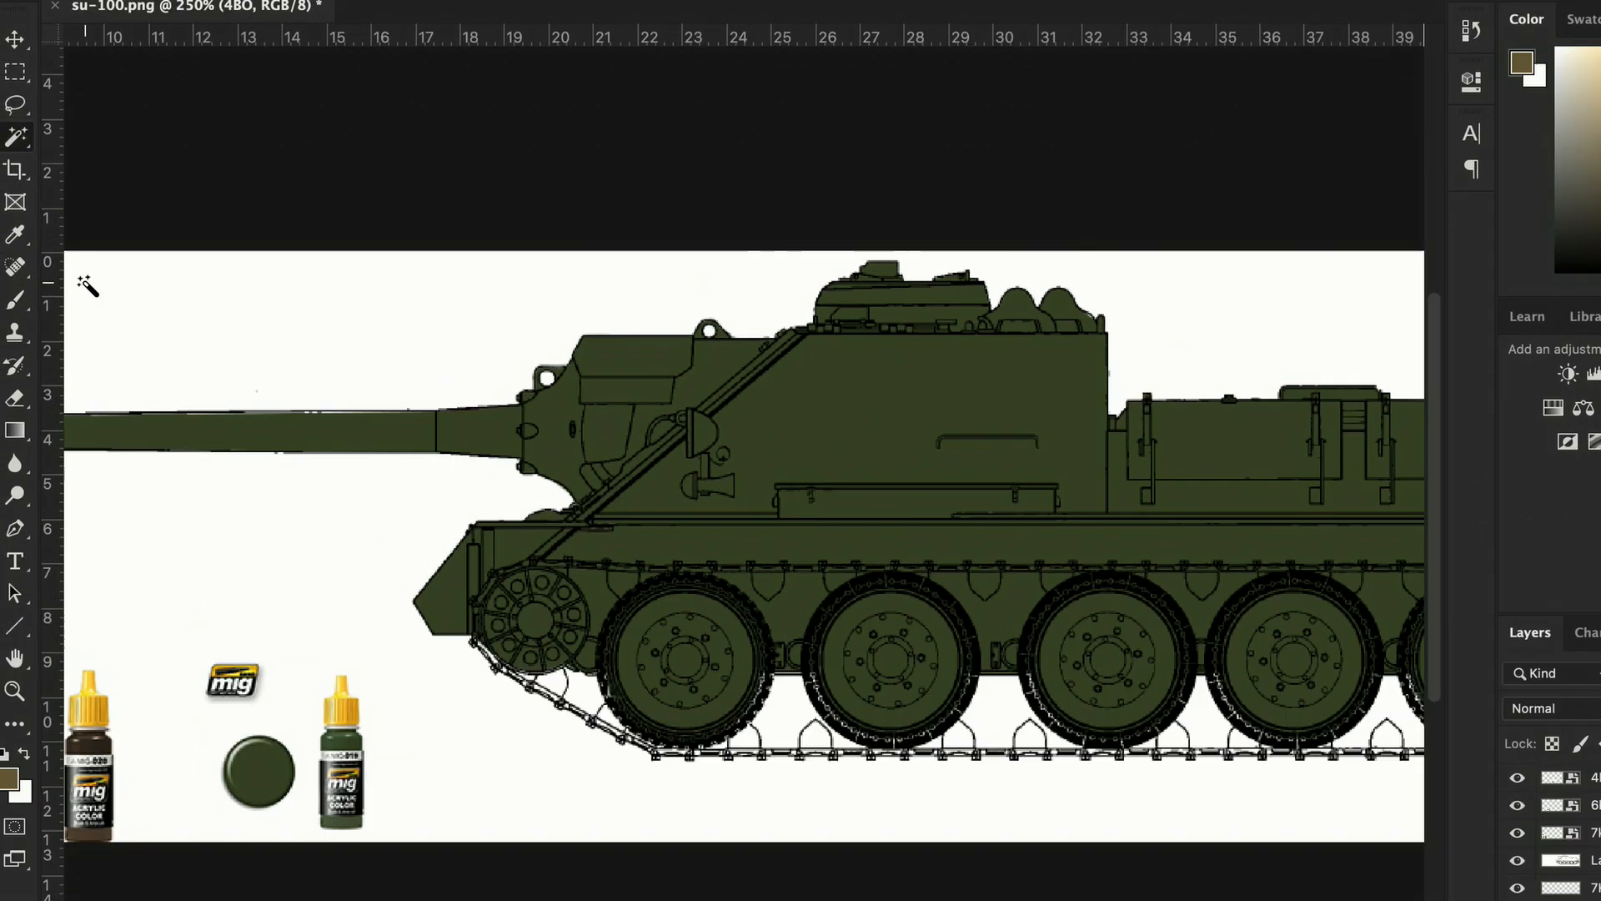
pyautogui.click(16, 136)
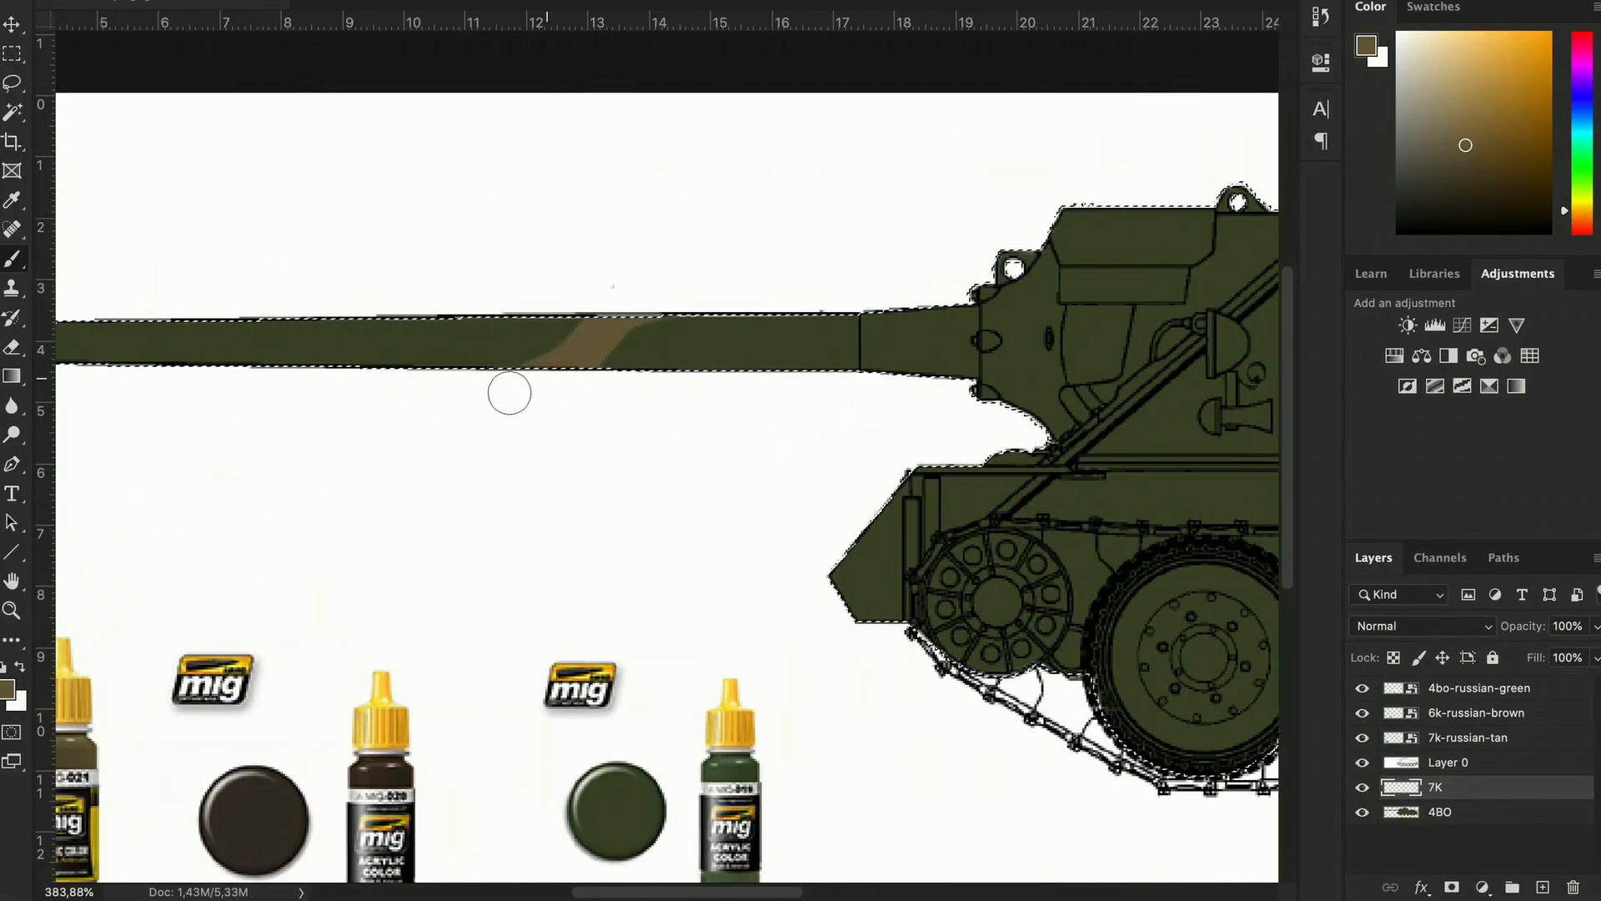
# Paint tan camo stripes and squiggles across the gun barrel and casemate on 7K.
pyautogui.moveTo(511, 393); pyautogui.dragTo(603, 388)
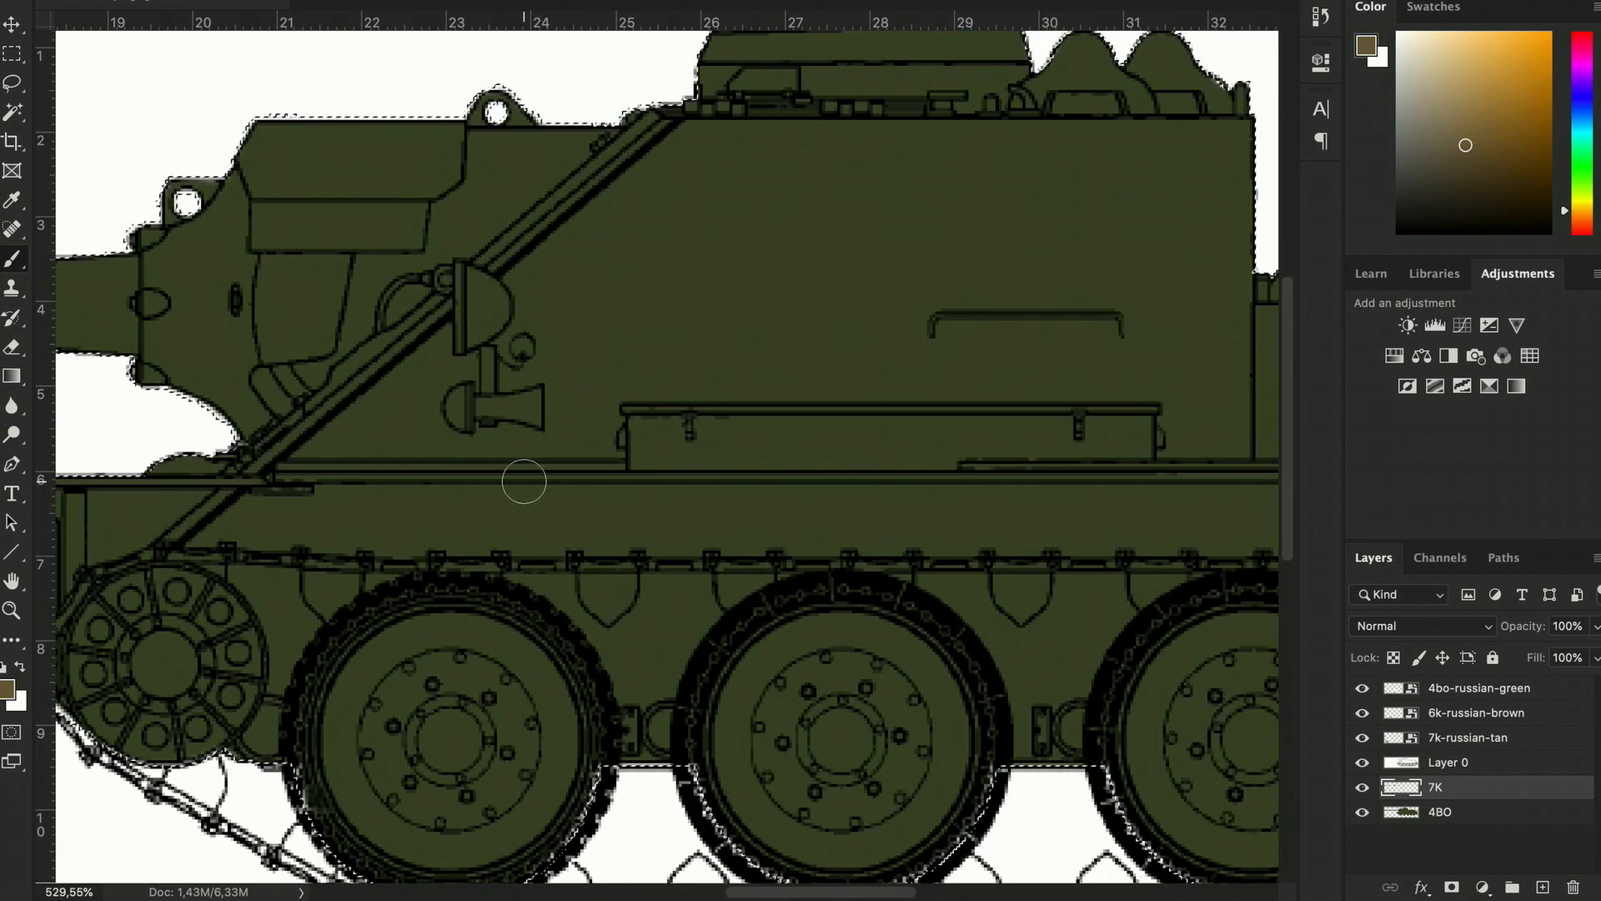
pyautogui.moveTo(521, 480); pyautogui.dragTo(588, 325)
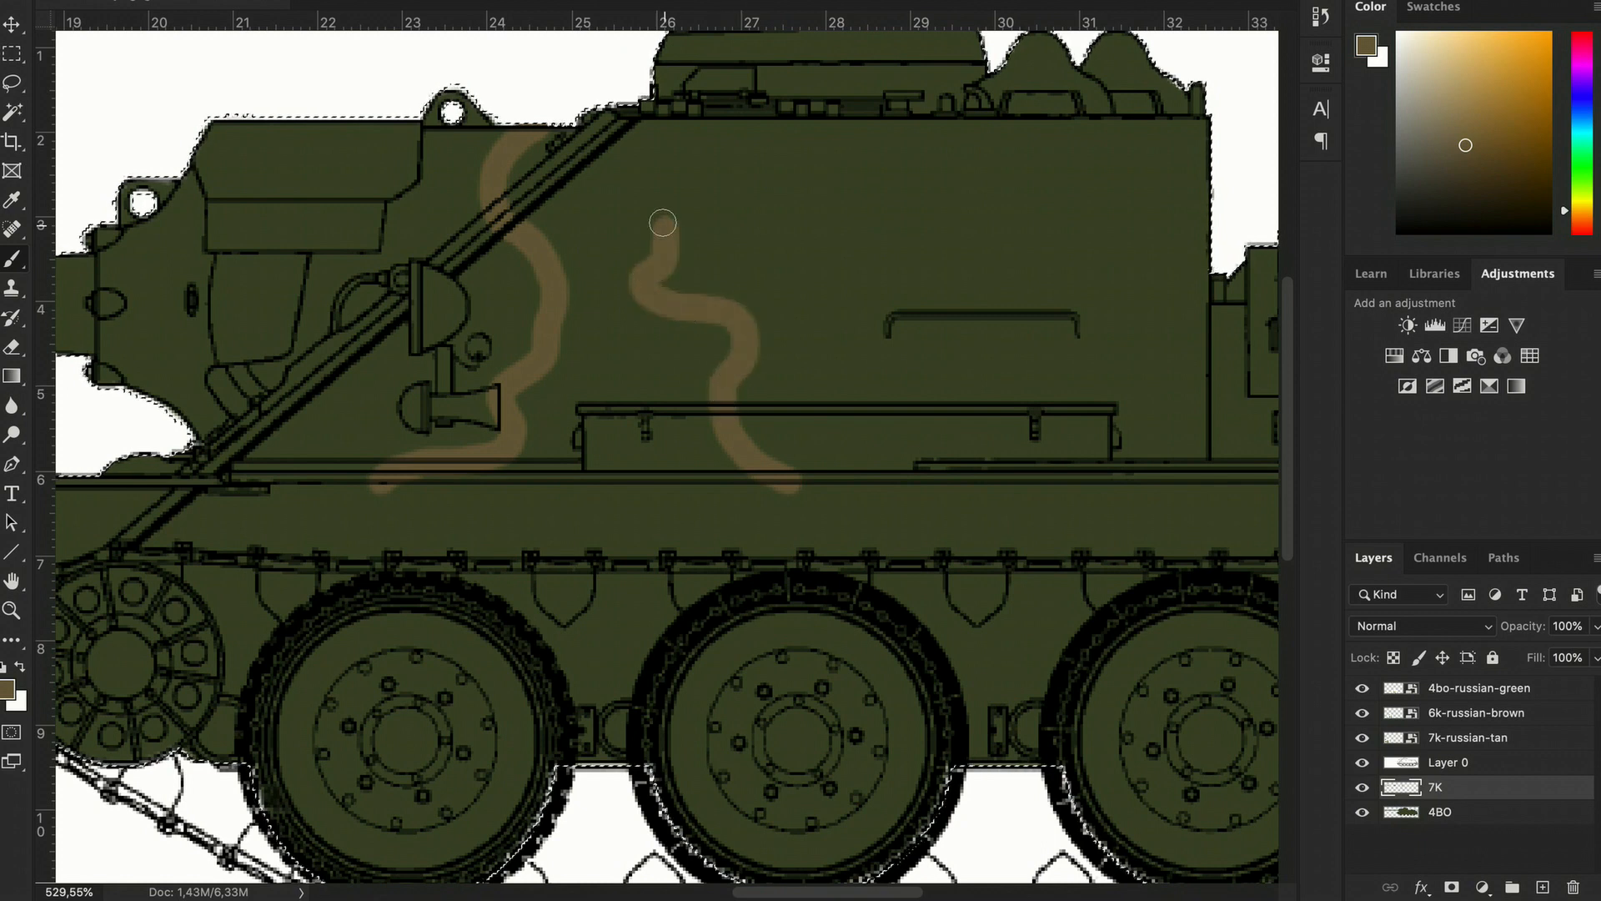
pyautogui.moveTo(662, 223); pyautogui.dragTo(592, 143)
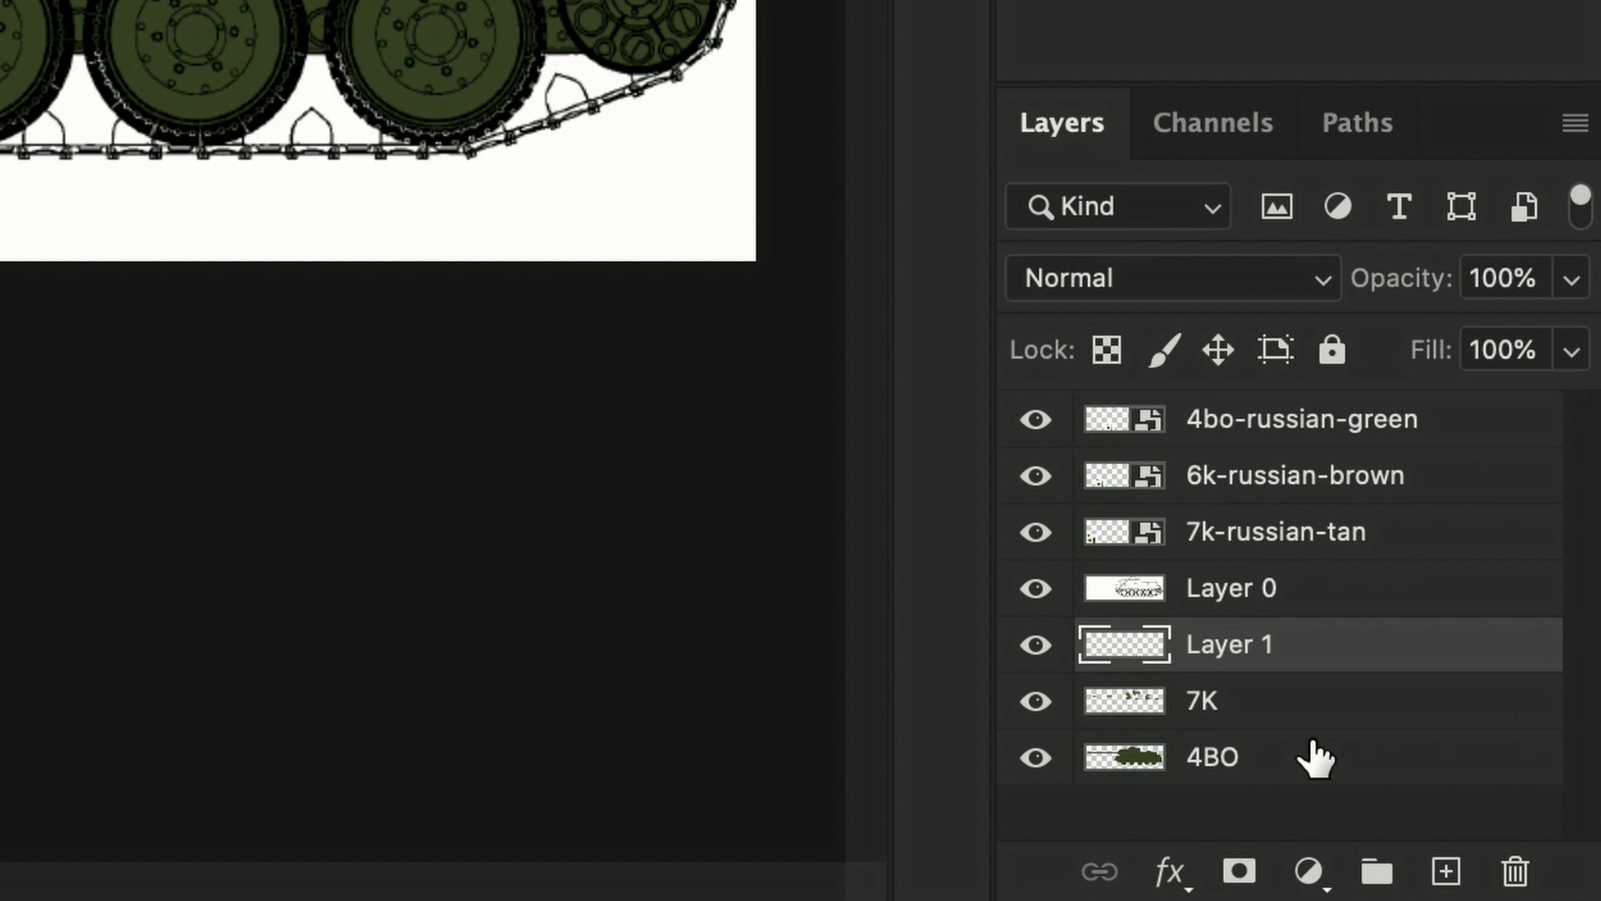
# Name the new layer 6K, place 7K above it, and select 6K.
pyautogui.doubleClick(1229, 645)
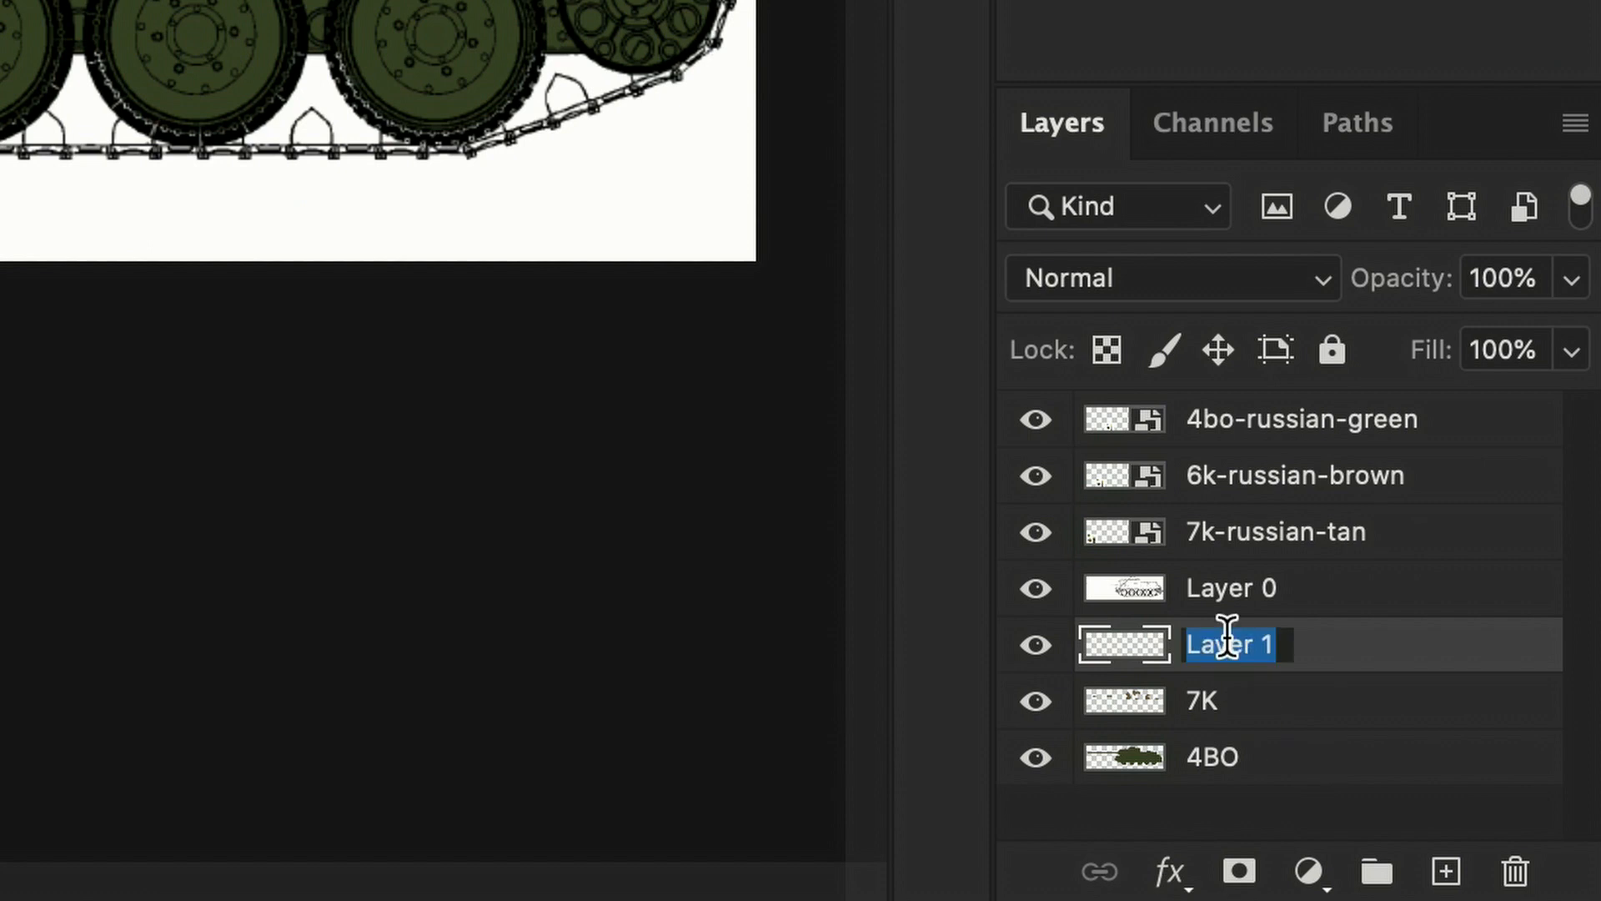
pyautogui.write('6K')
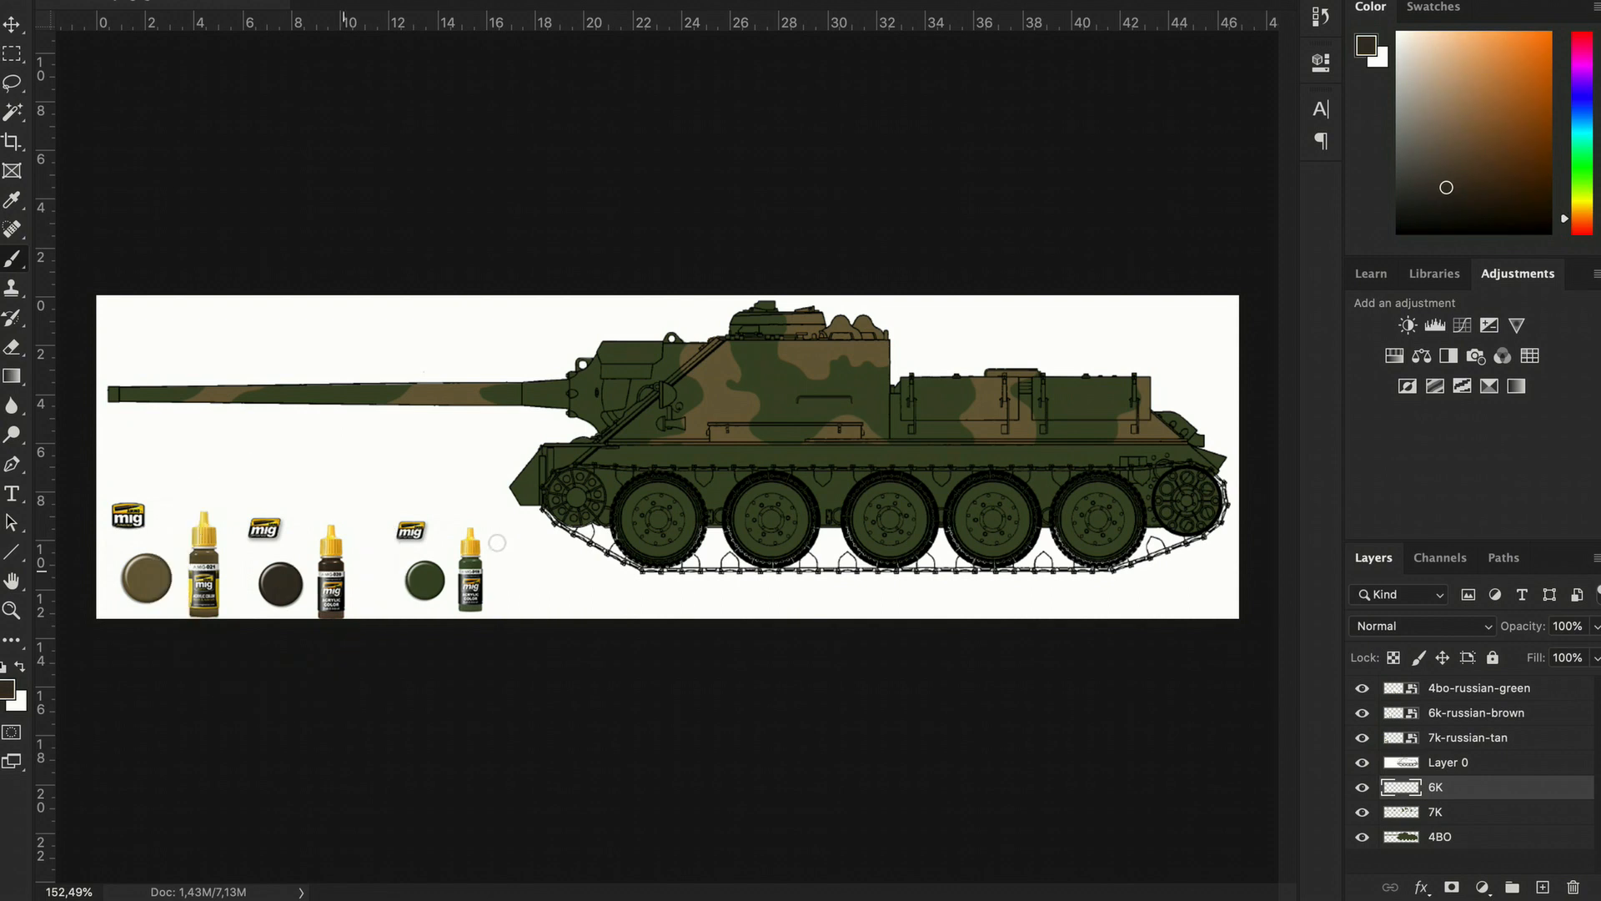
pyautogui.moveTo(716, 399)
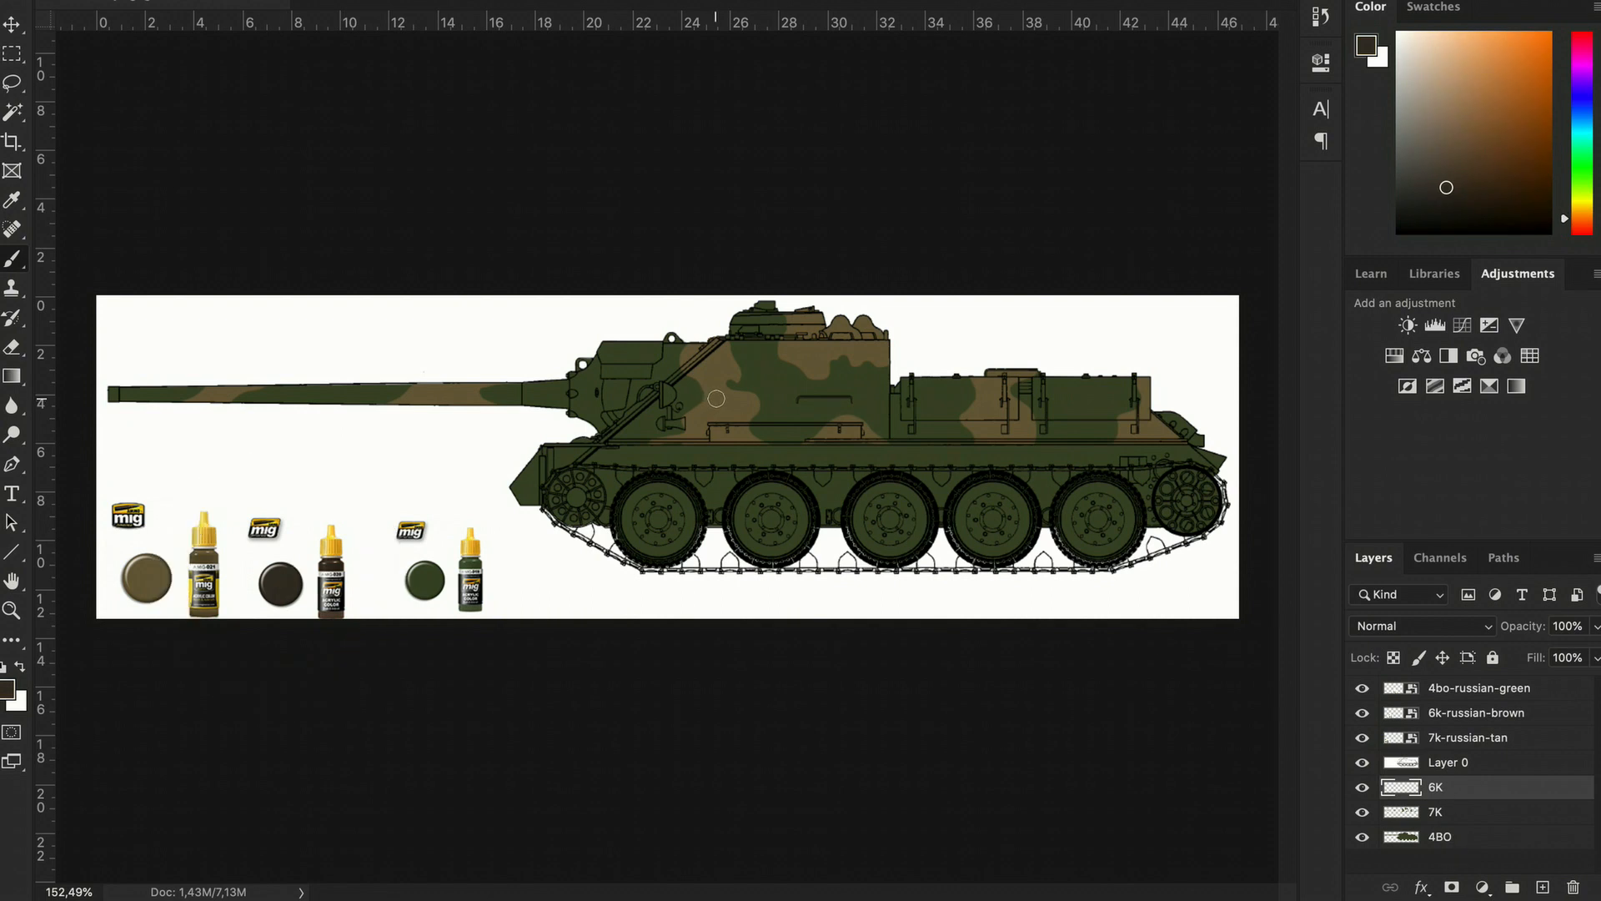
pyautogui.moveTo(715, 399); pyautogui.dragTo(690, 387)
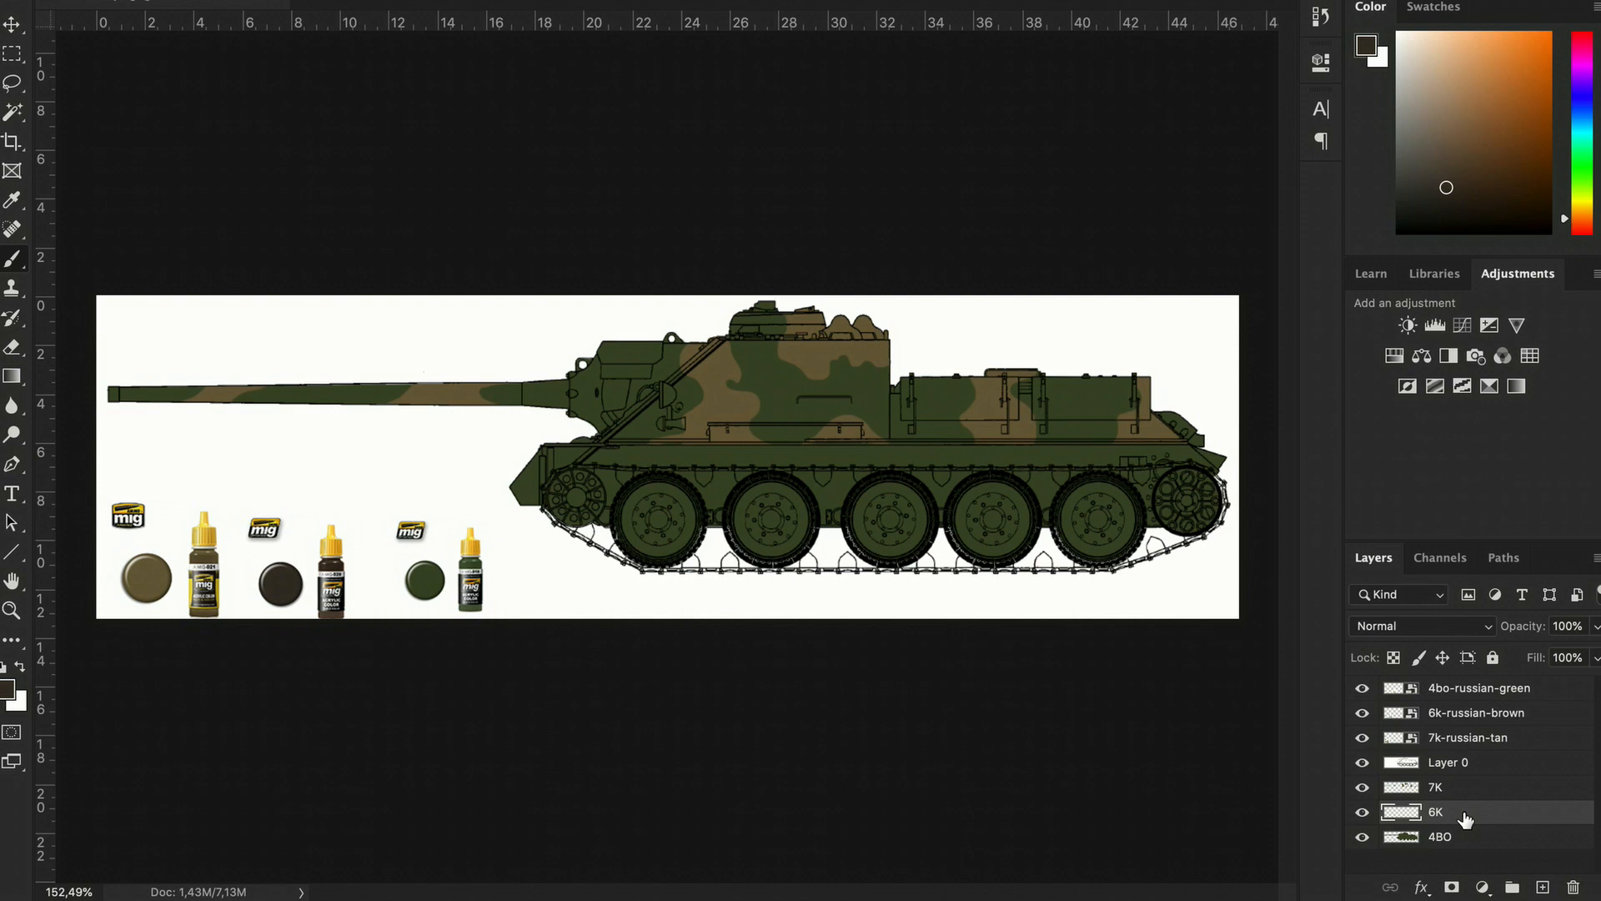
pyautogui.click(1440, 836)
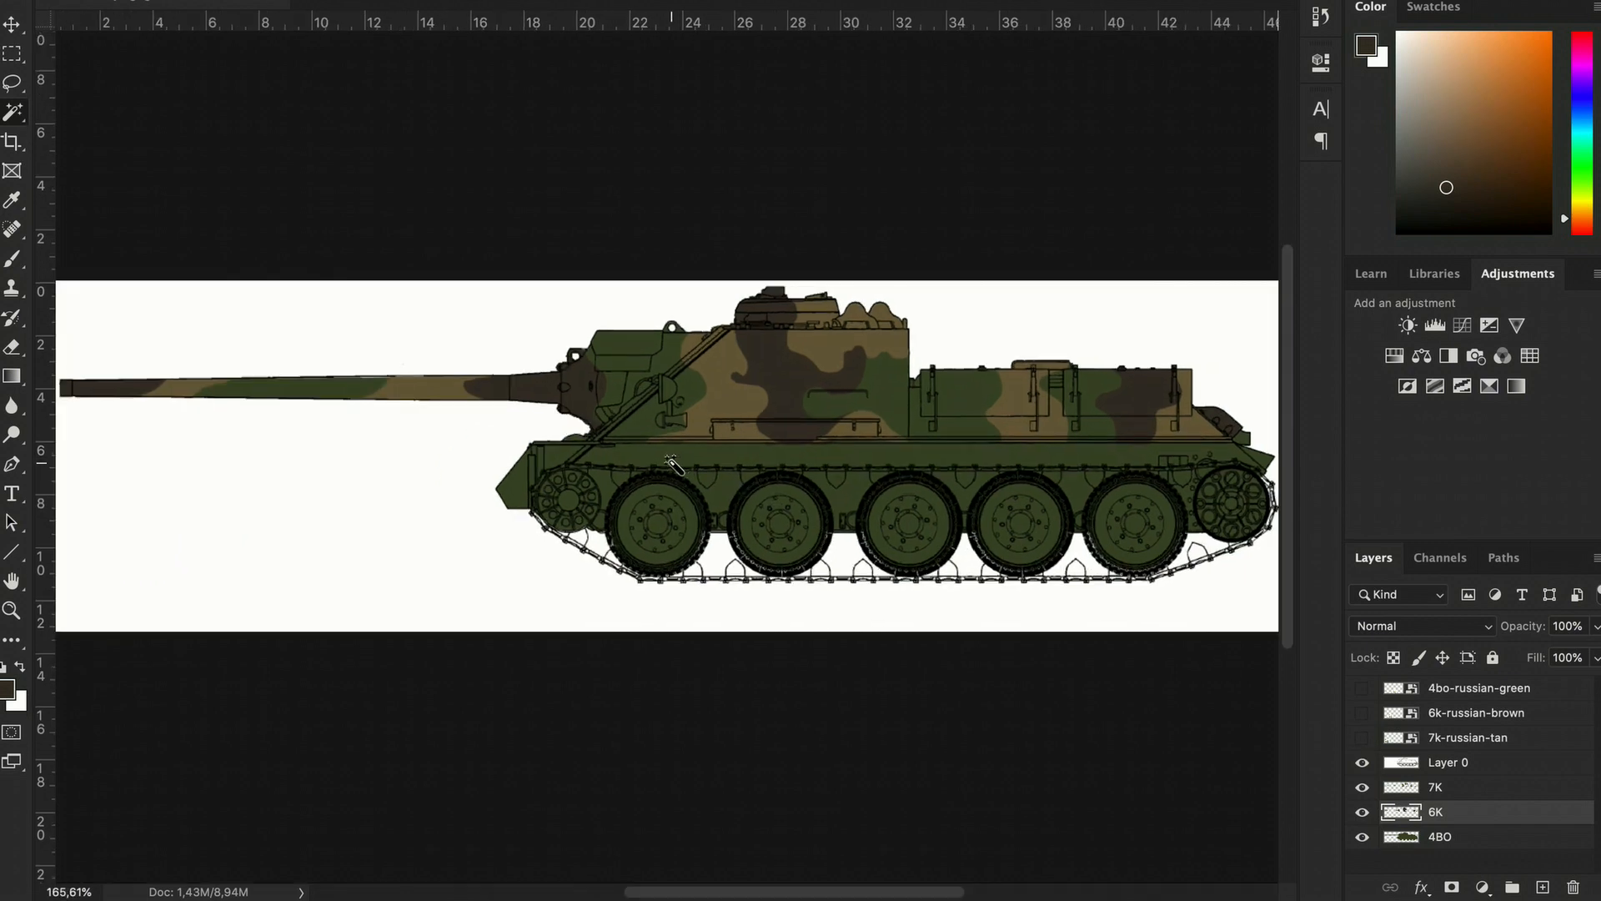
# Delete the reference layers and toggle the outline layer off and on to inspect colours.
pyautogui.click(1478, 688)
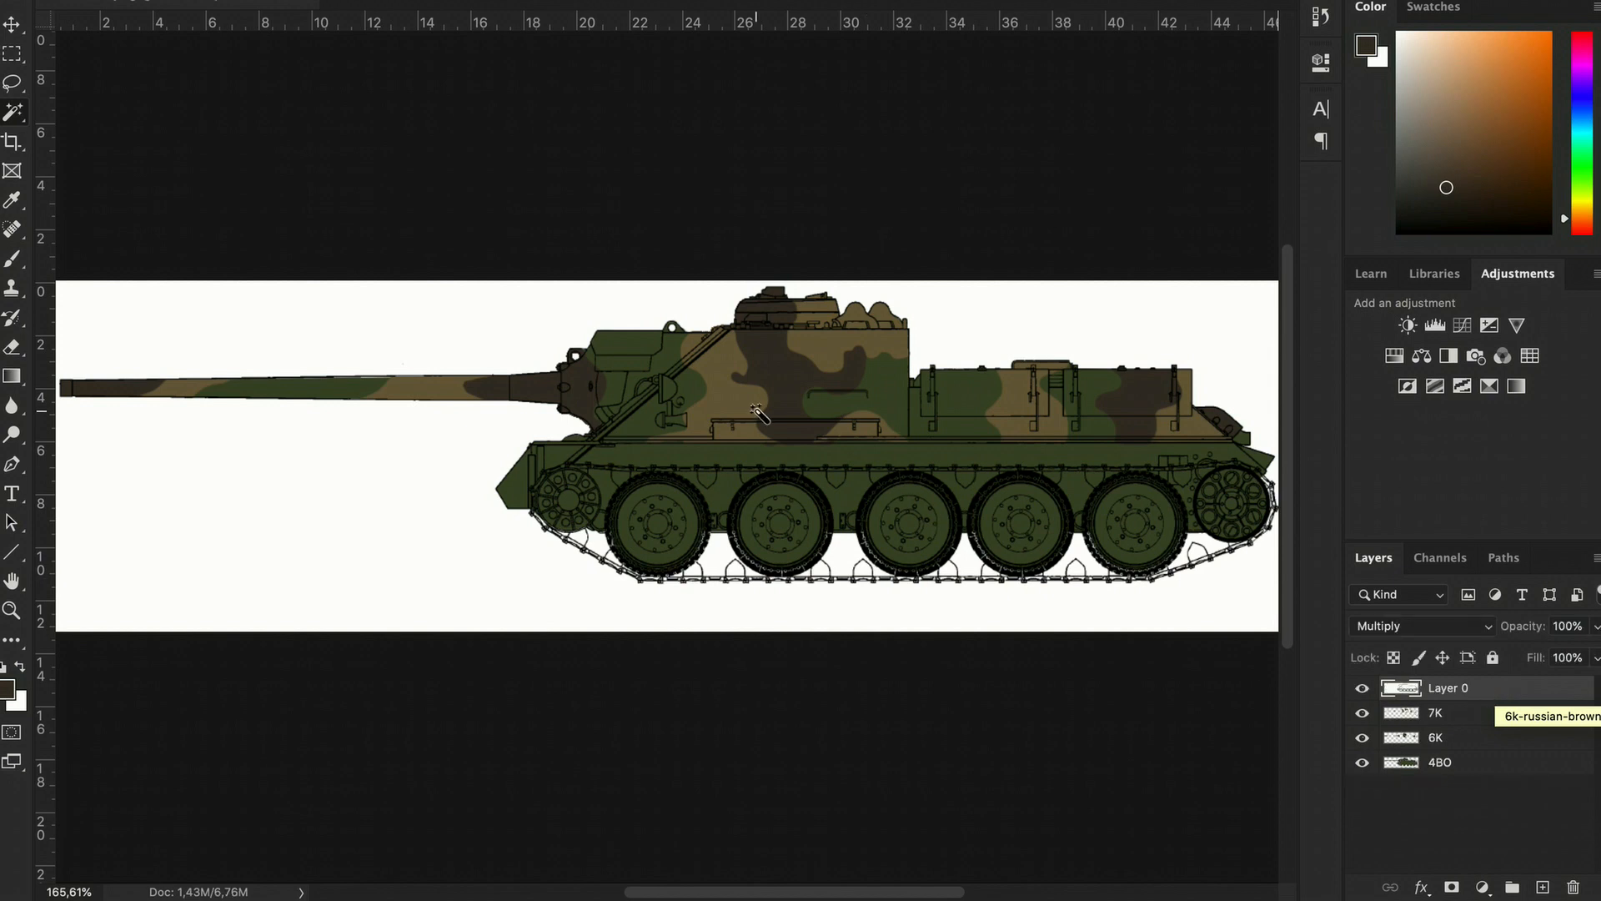
pyautogui.click(1362, 688)
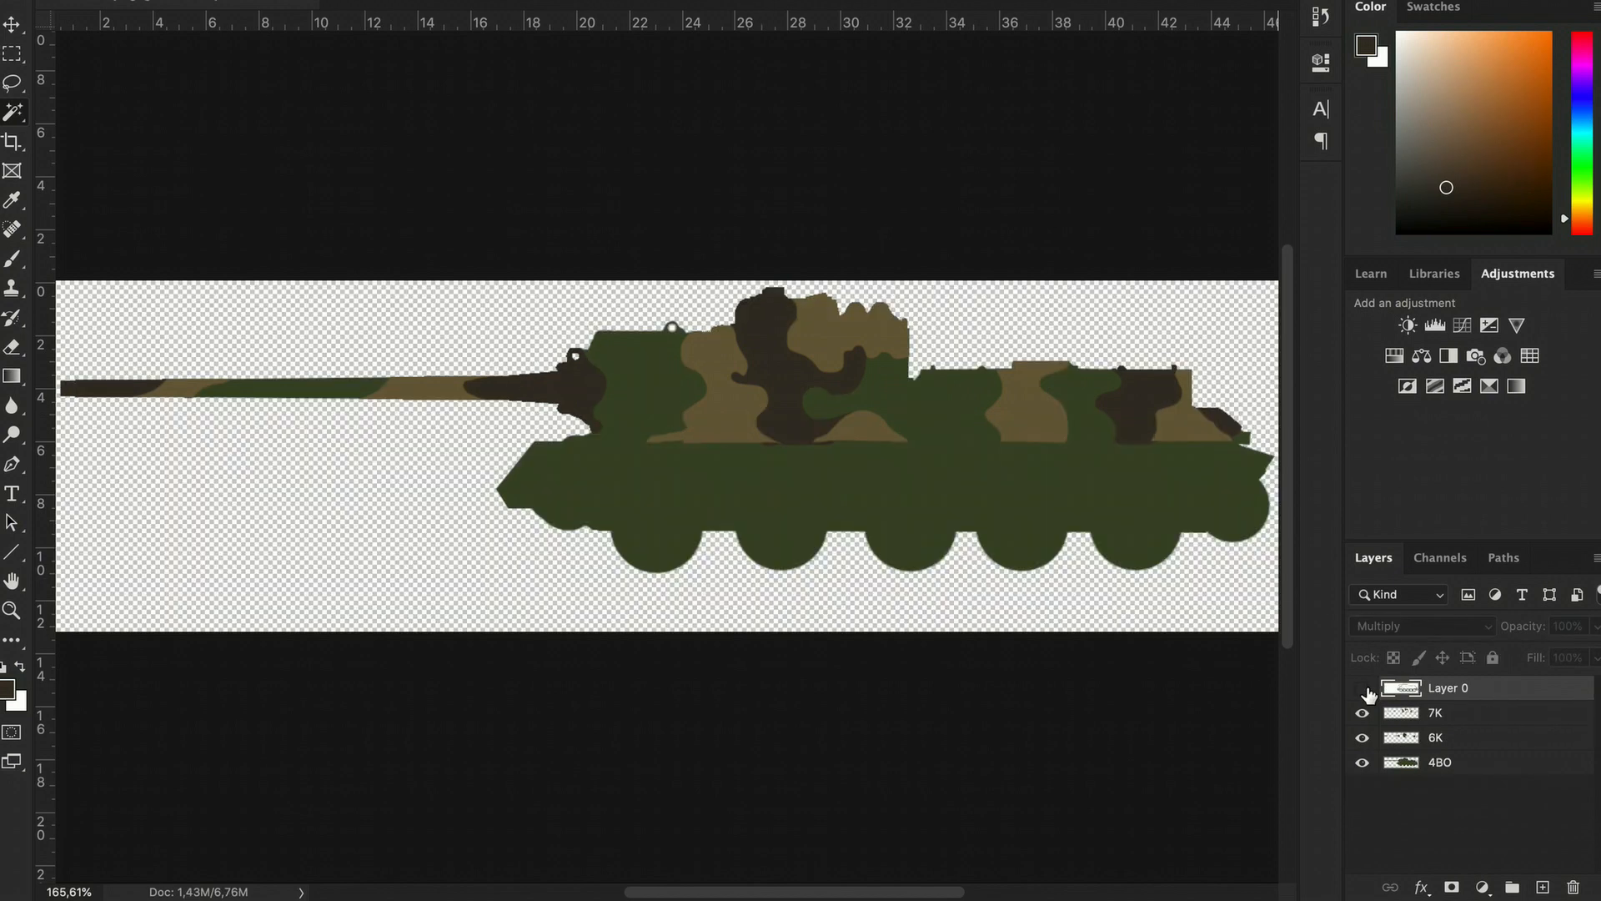
pyautogui.click(1361, 687)
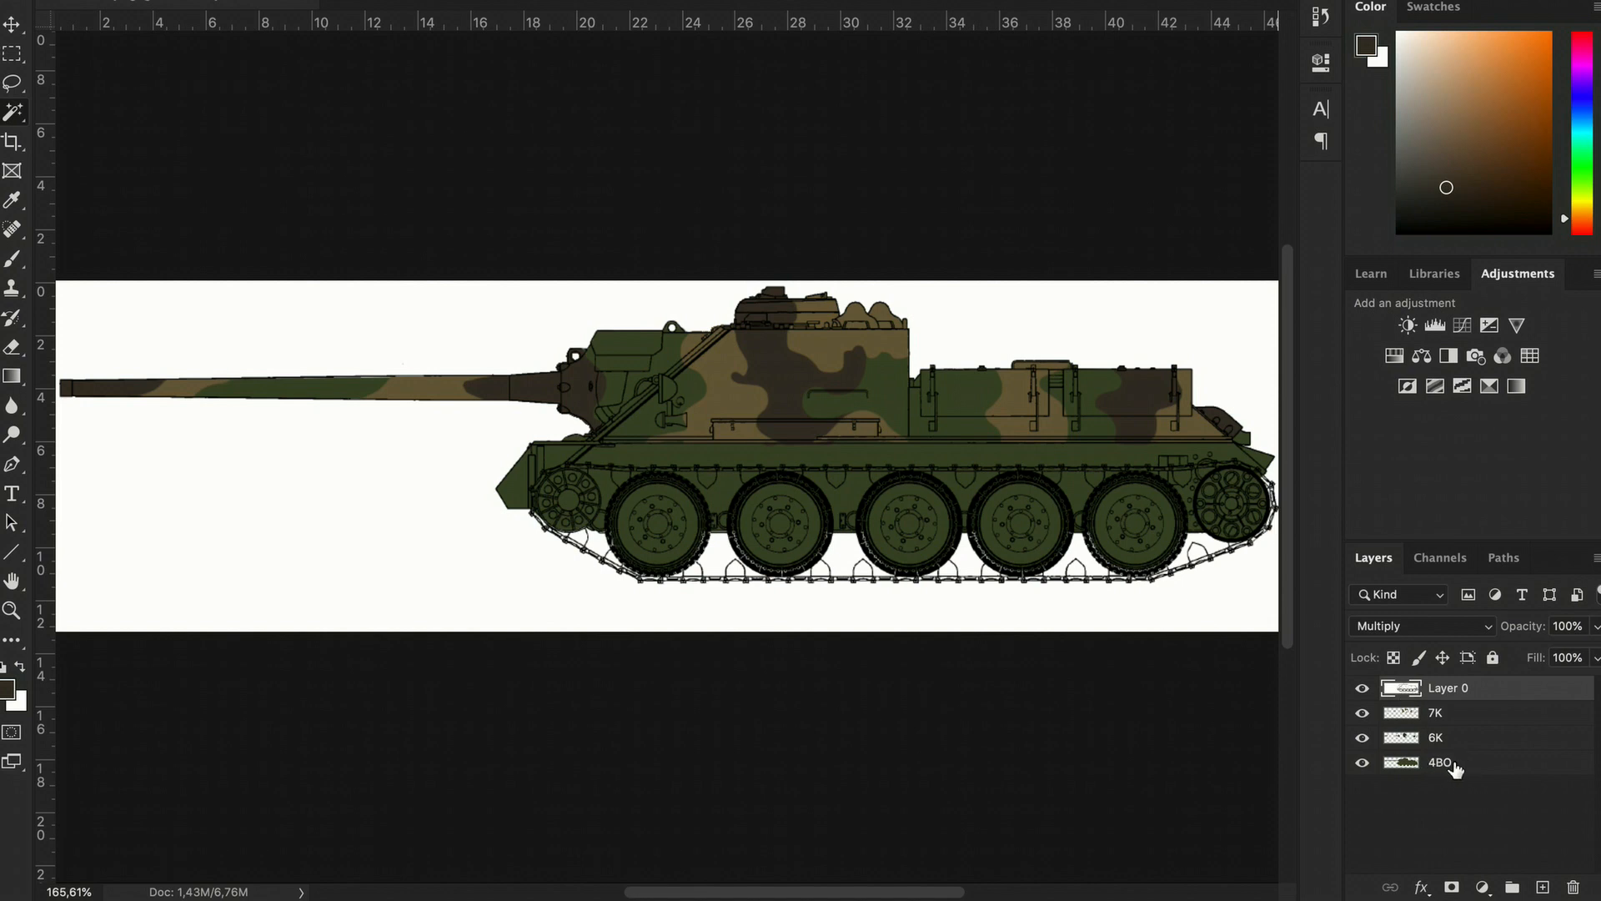
# Apply an olive green (#4f5a35) Color Overlay to the 4BO layer through Blending Options.
pyautogui.rightClick(1447, 687)
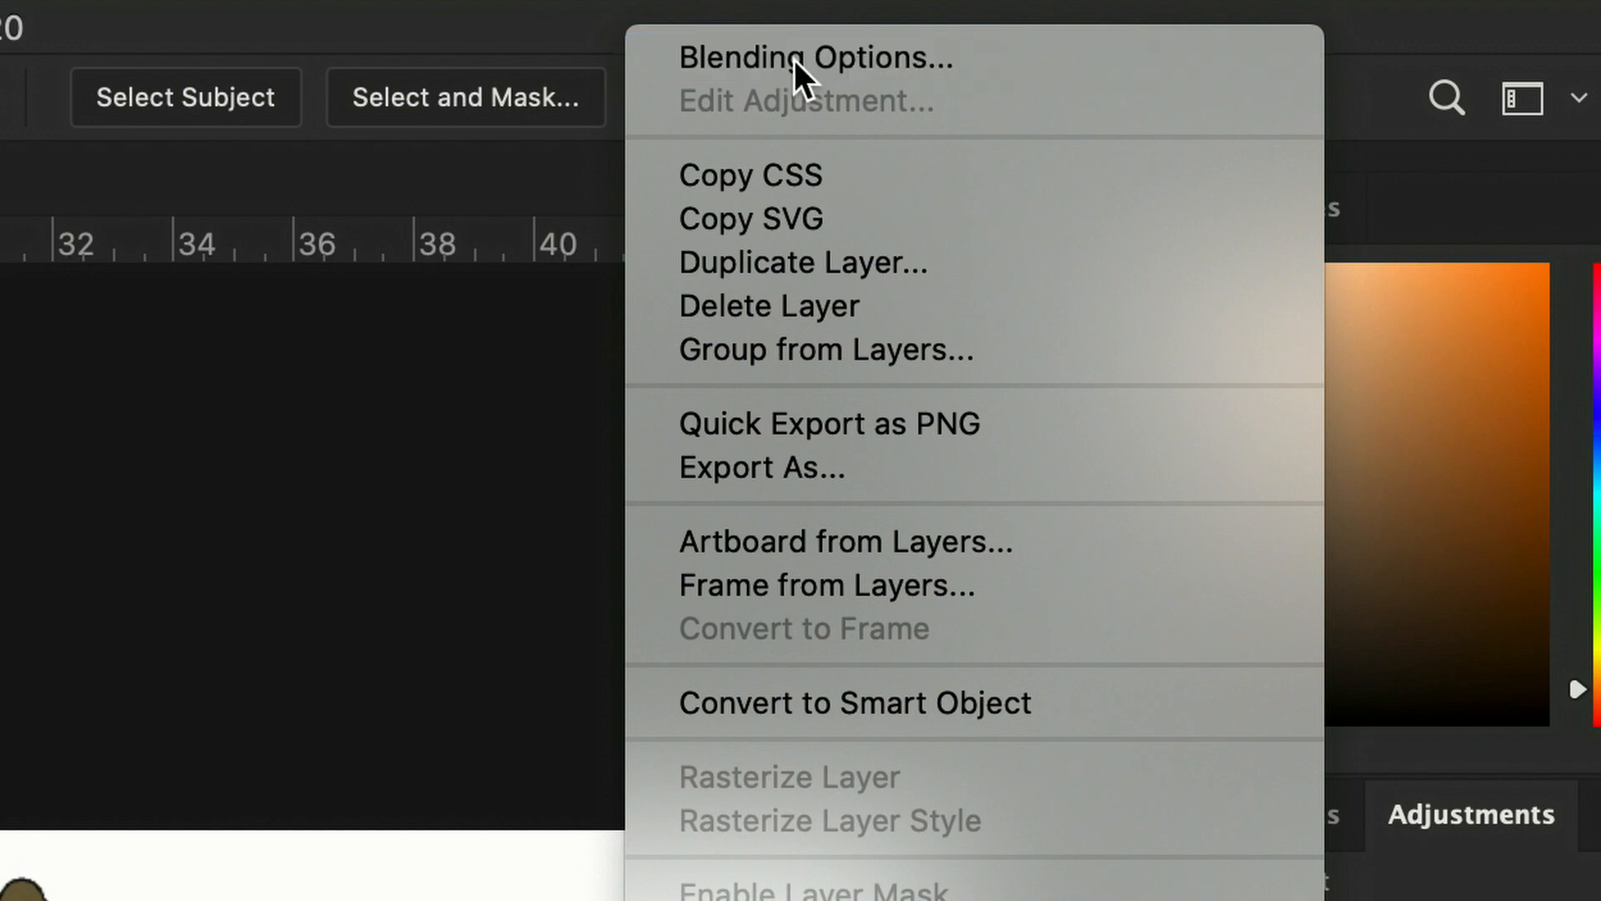
pyautogui.click(815, 58)
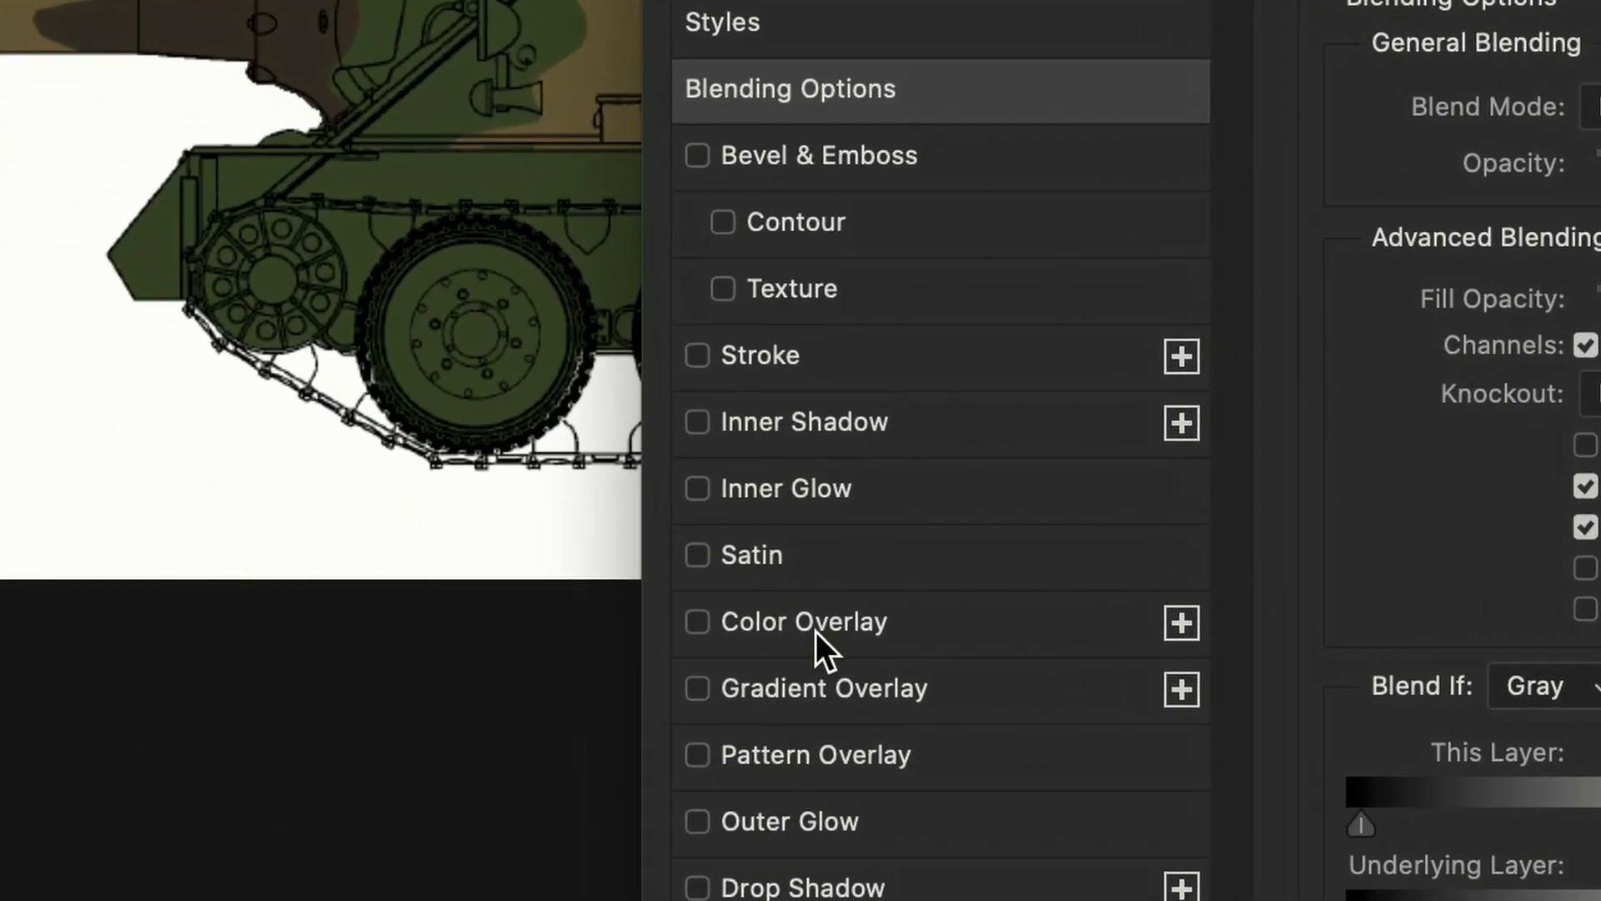
pyautogui.click(697, 620)
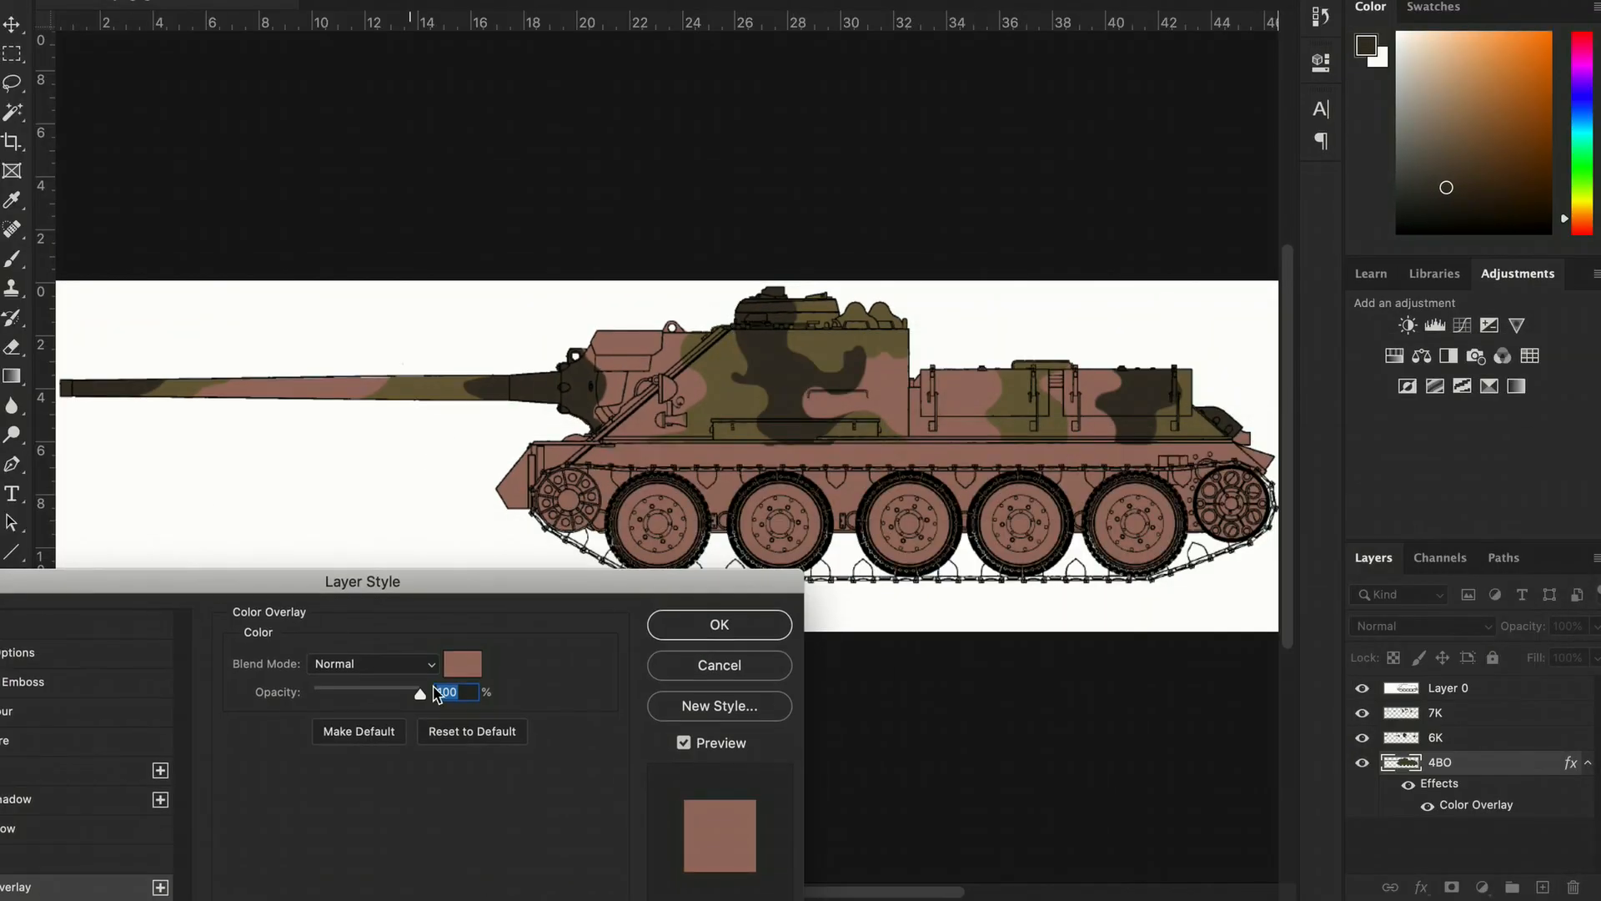
pyautogui.click(462, 663)
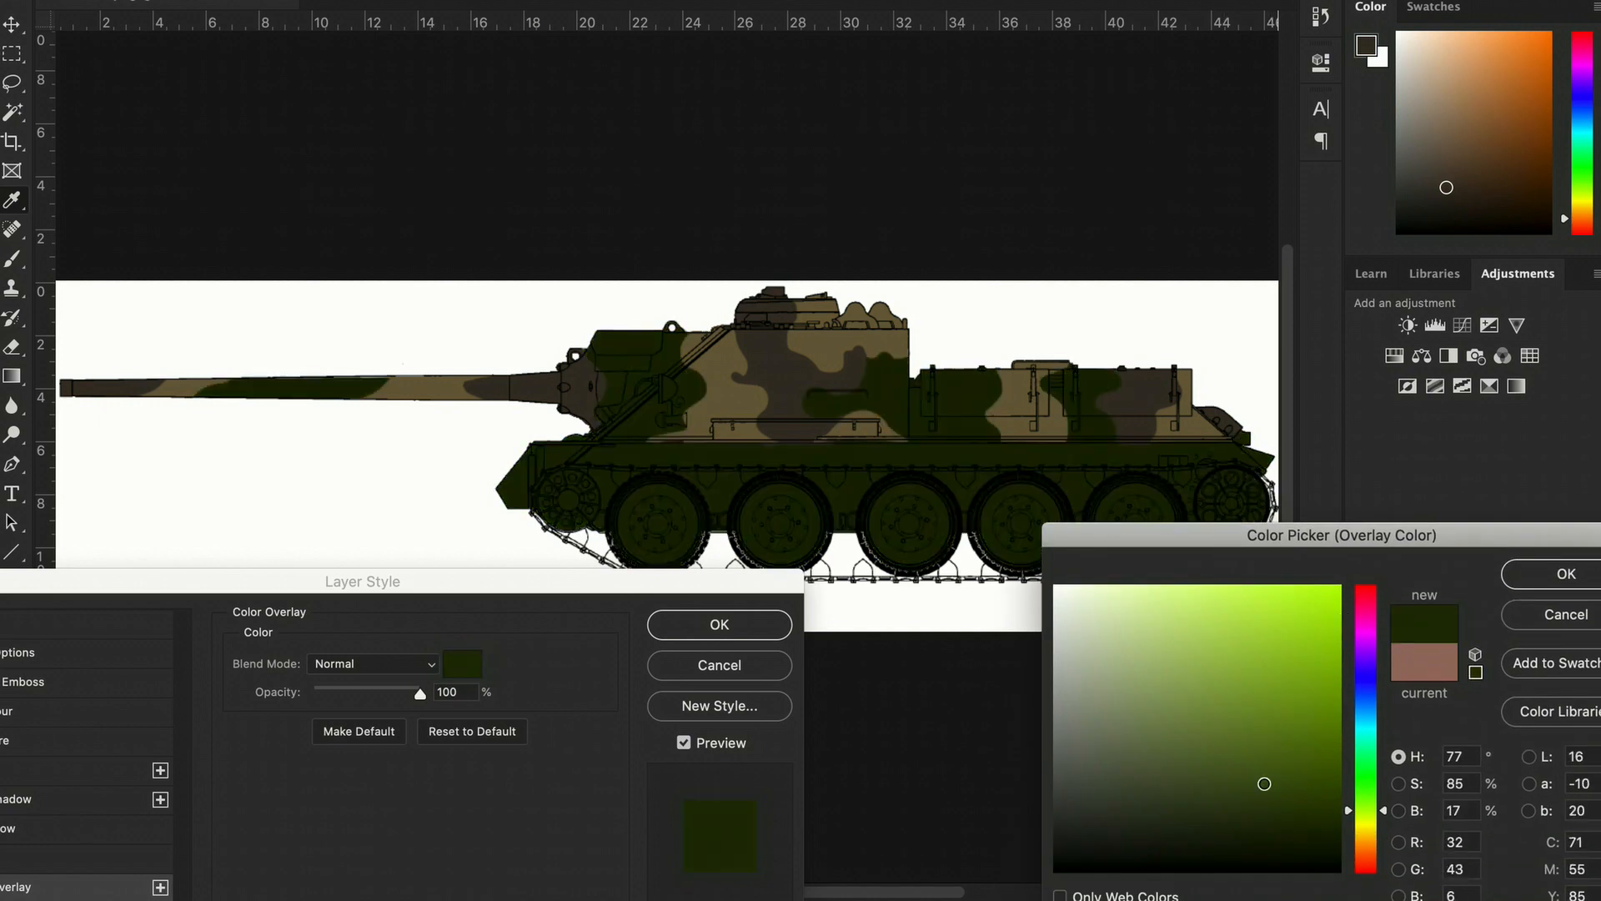
pyautogui.click(1350, 573)
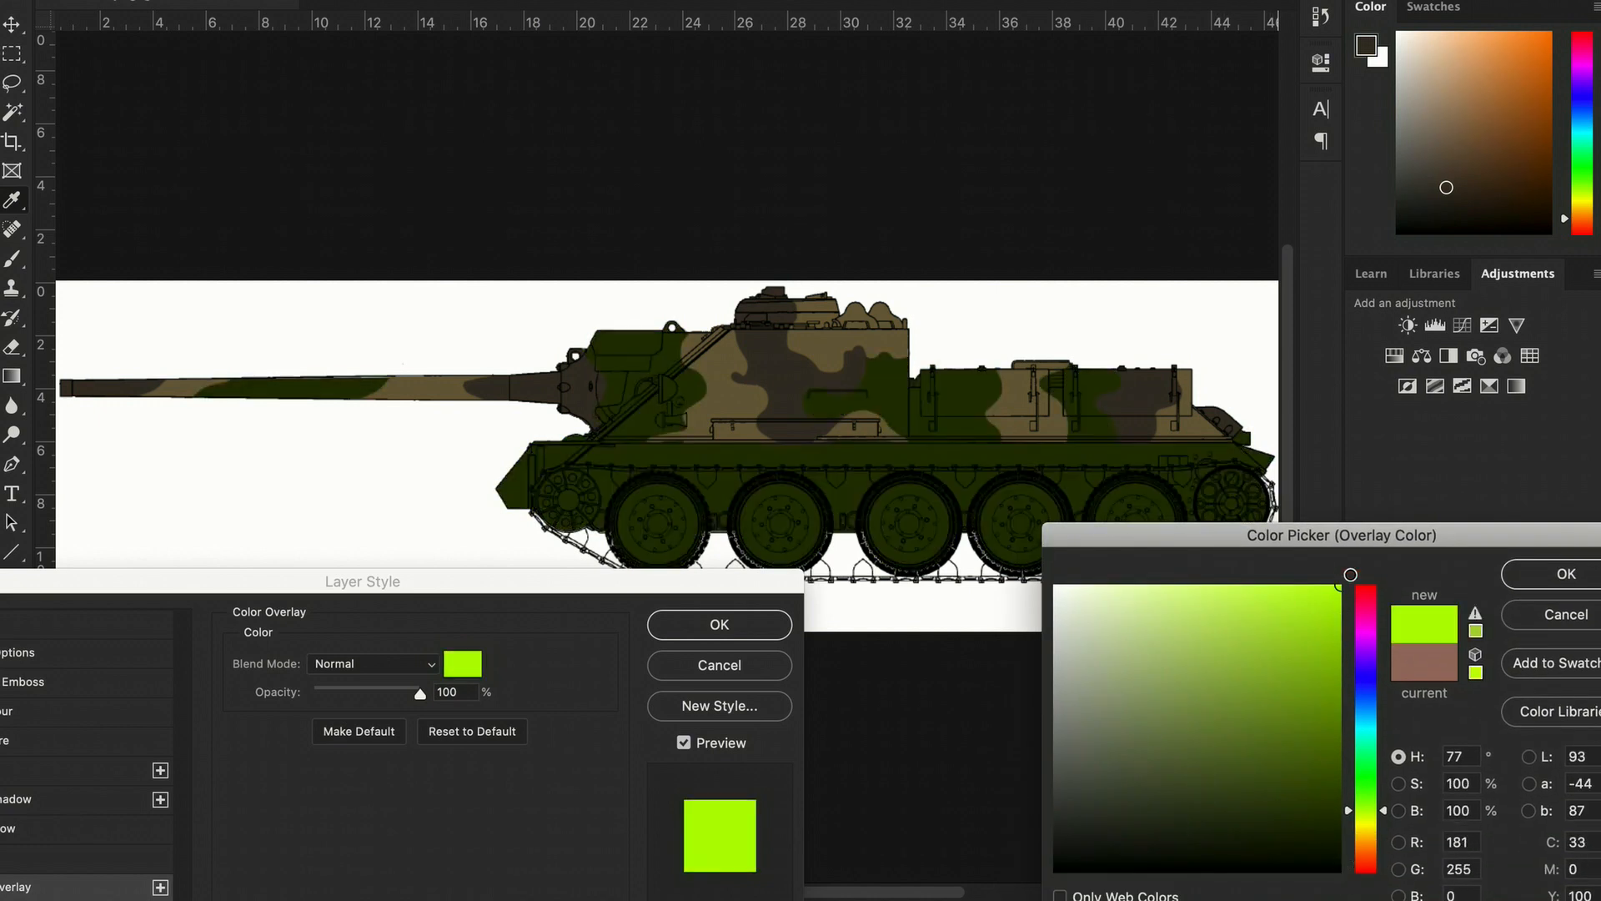
pyautogui.click(1121, 648)
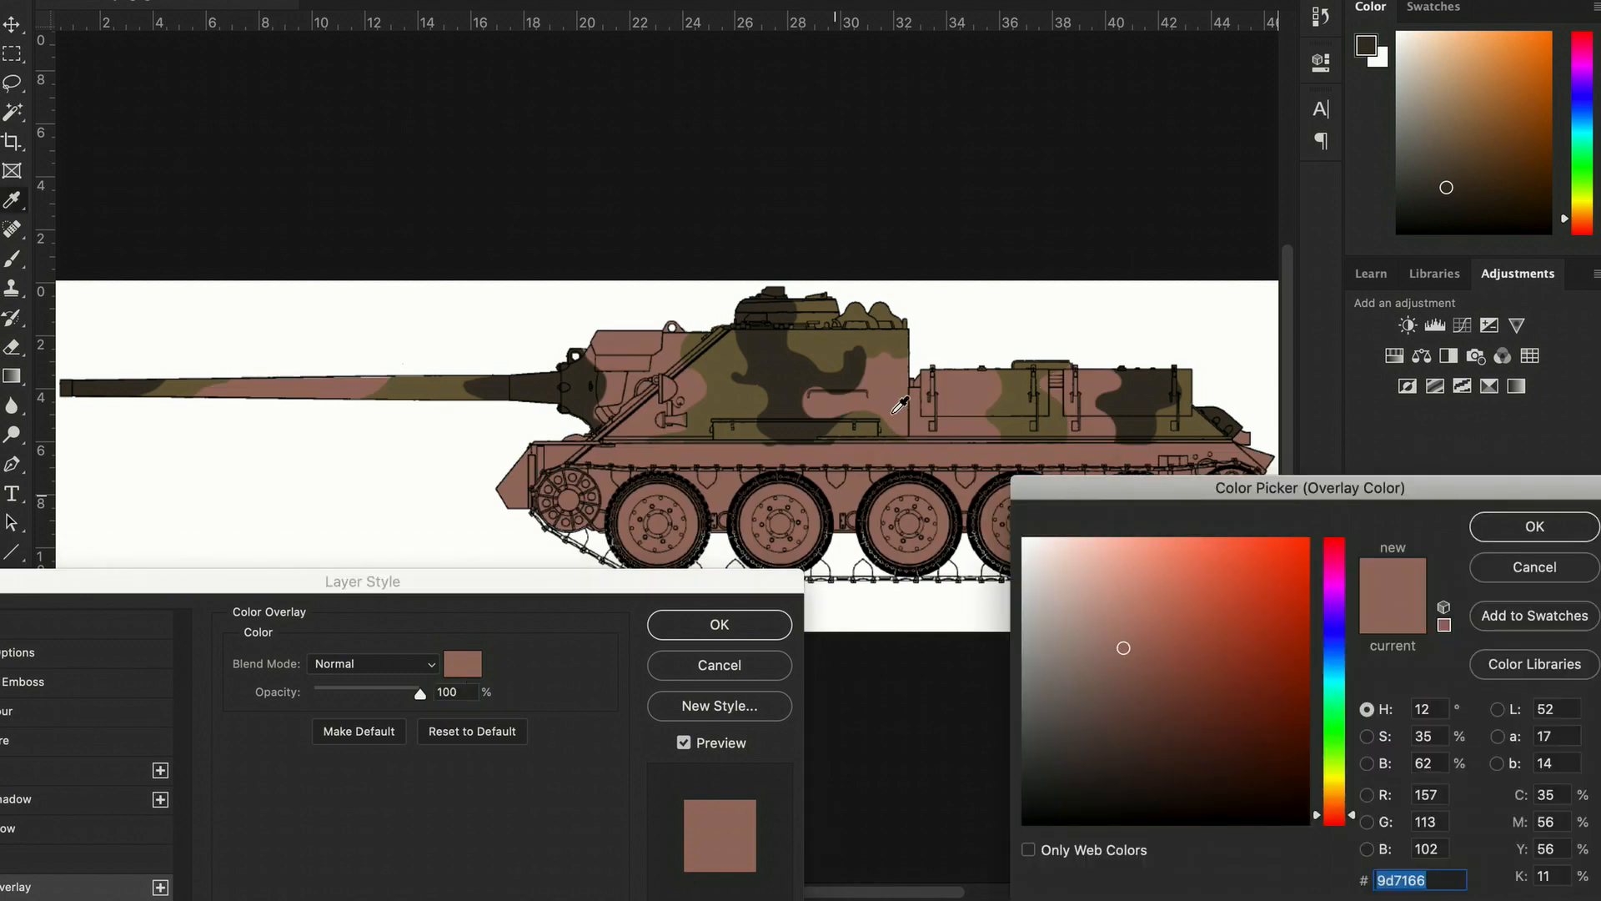
pyautogui.click(1137, 734)
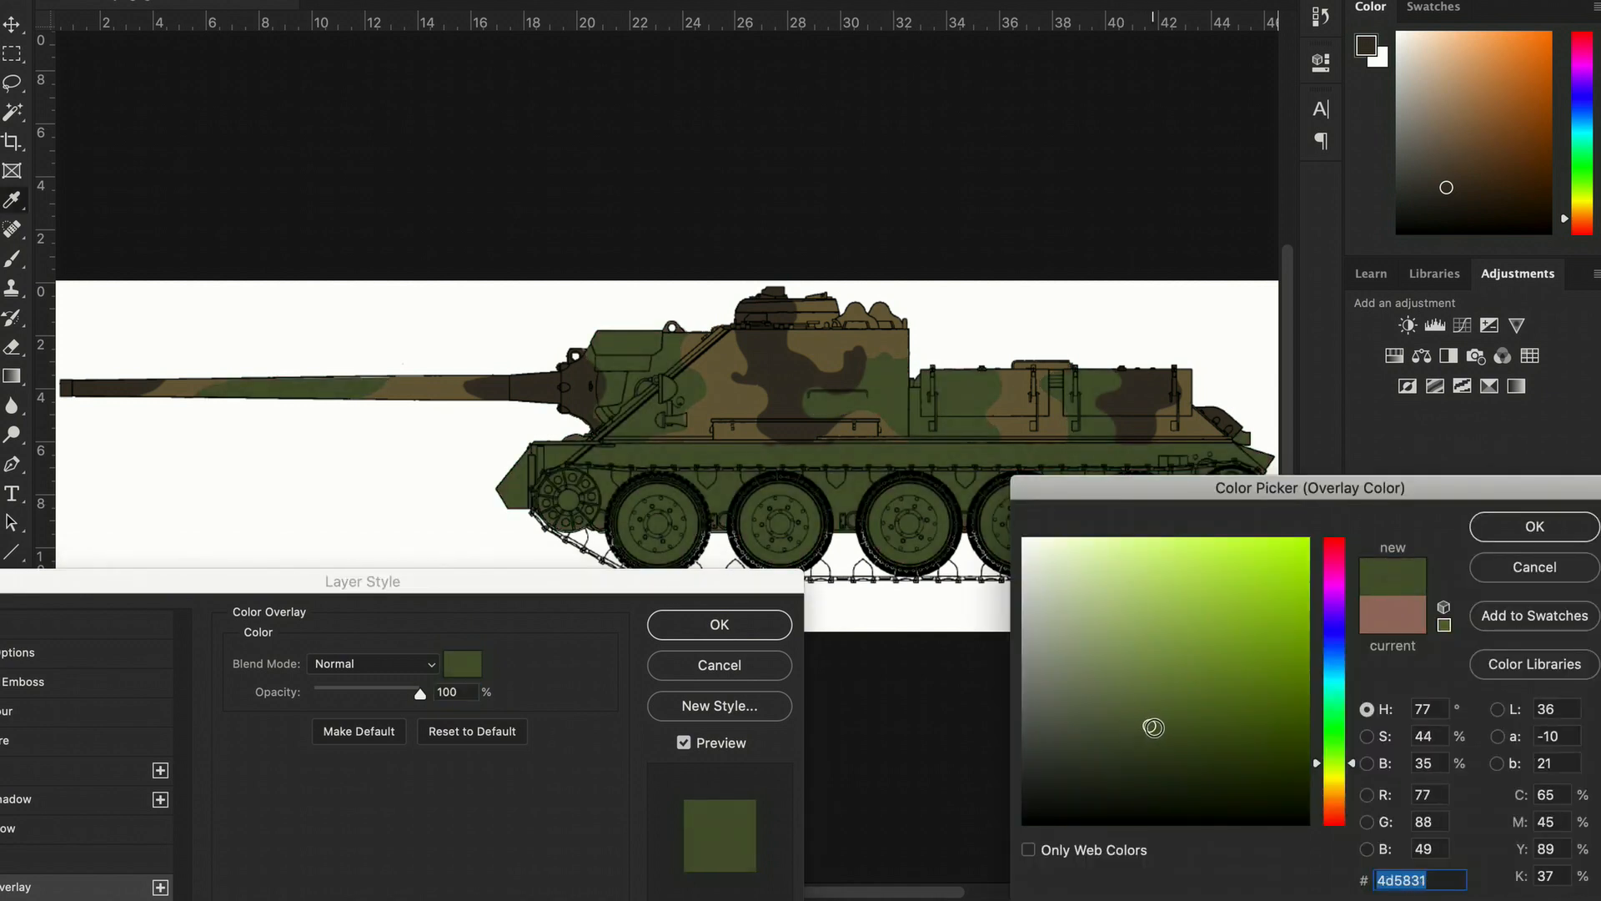
pyautogui.moveTo(1152, 727); pyautogui.dragTo(1158, 727)
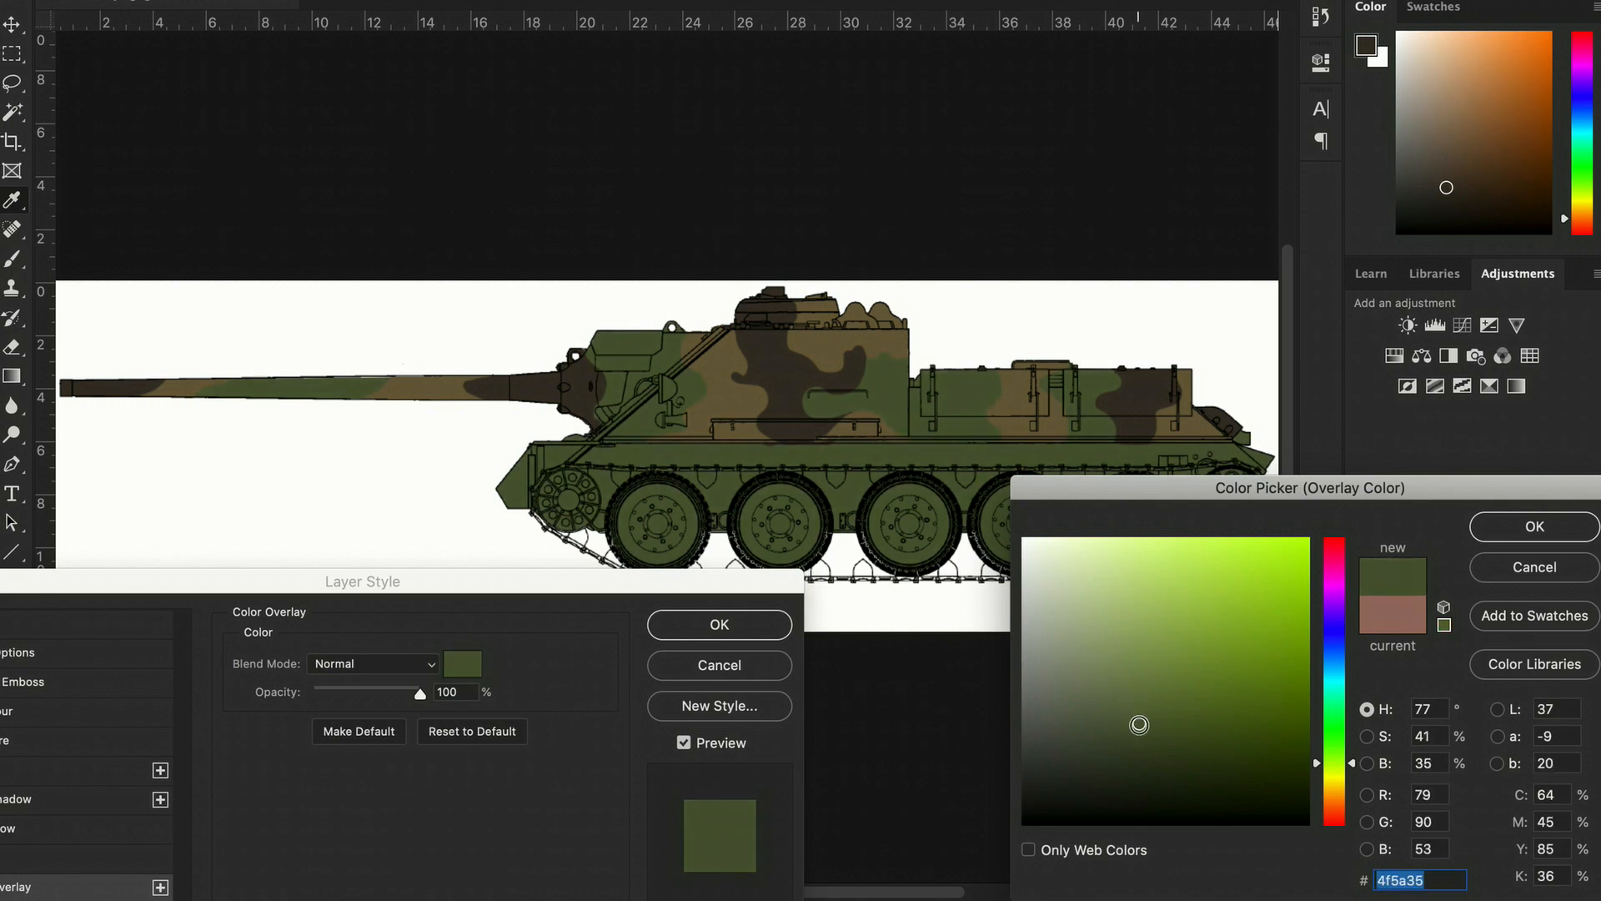
pyautogui.click(1532, 526)
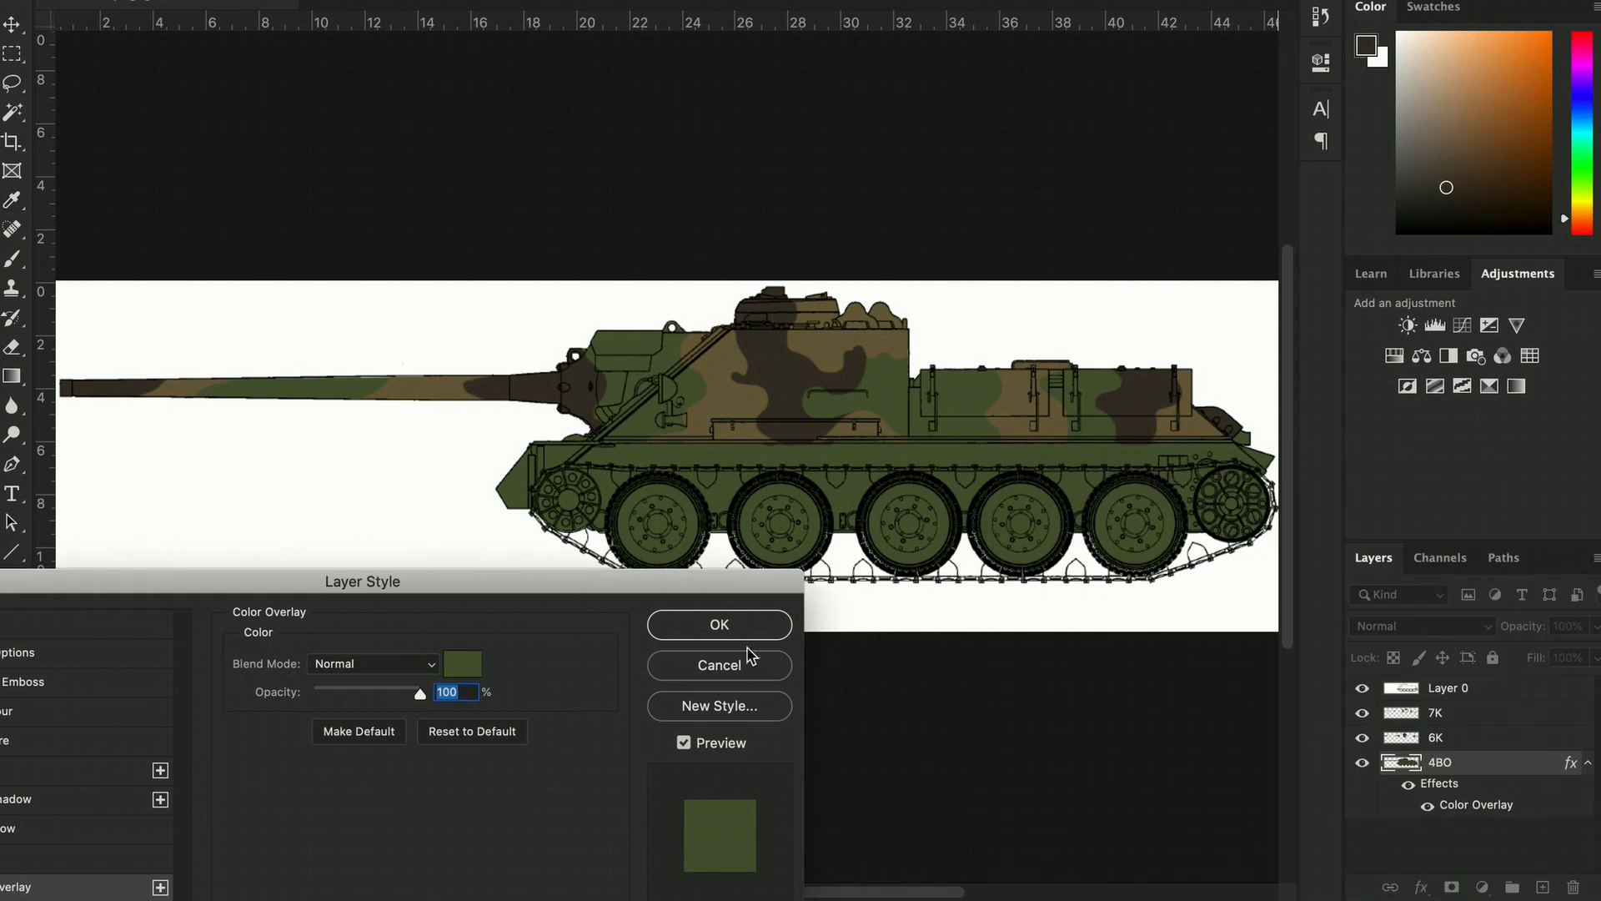
pyautogui.click(719, 624)
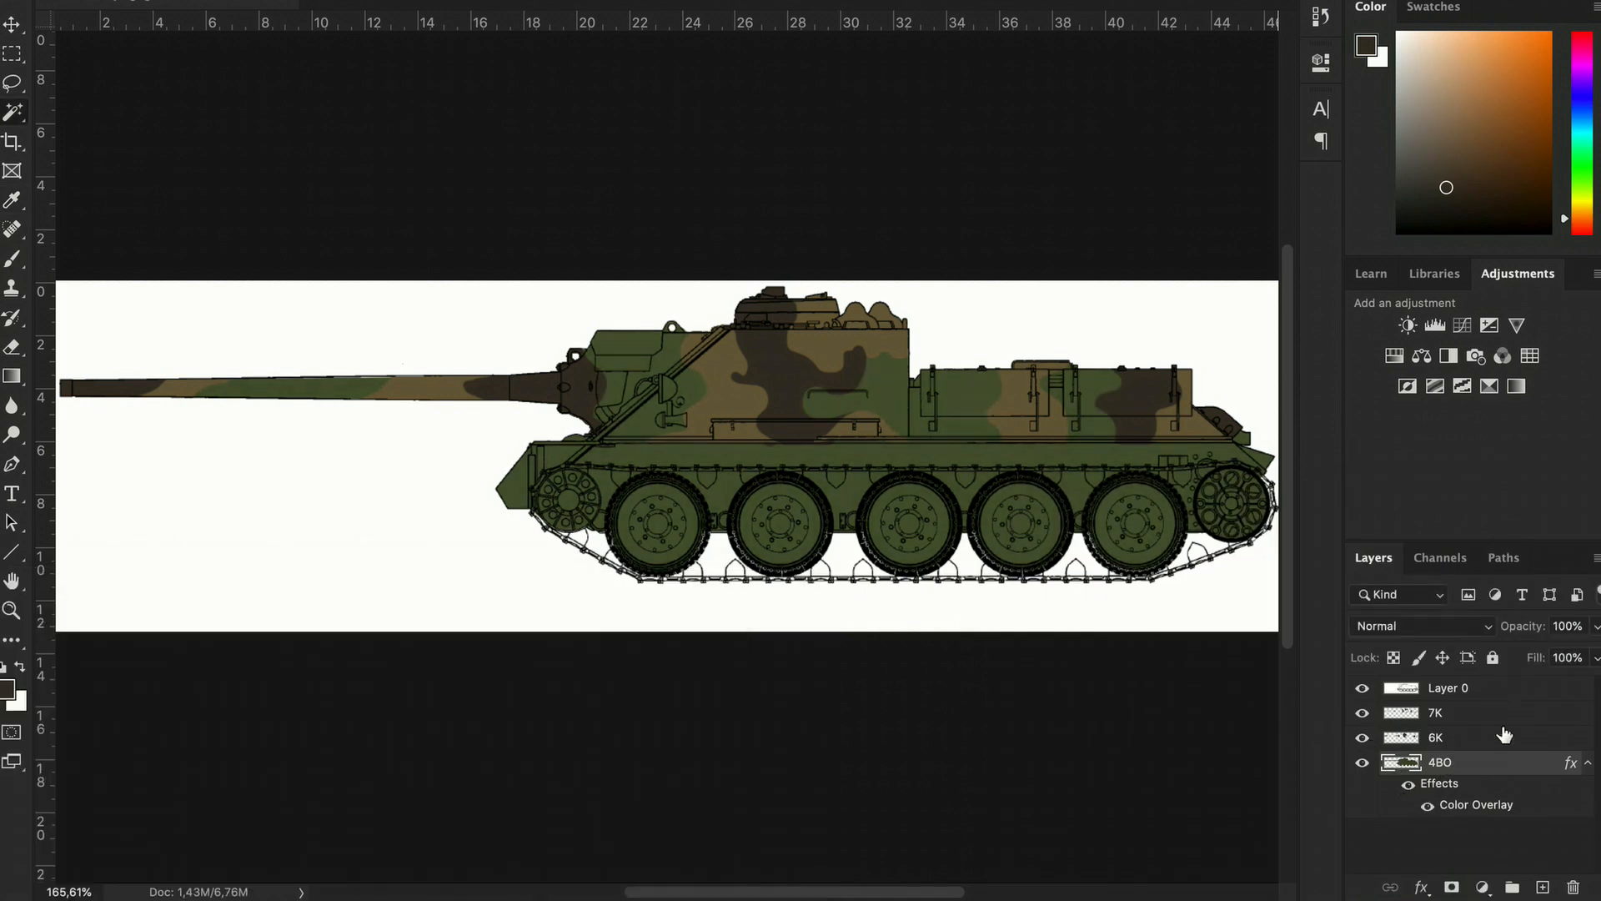
# Set the 6K layer's Color Overlay to a dark brown around #3f352b.
pyautogui.doubleClick(1482, 736)
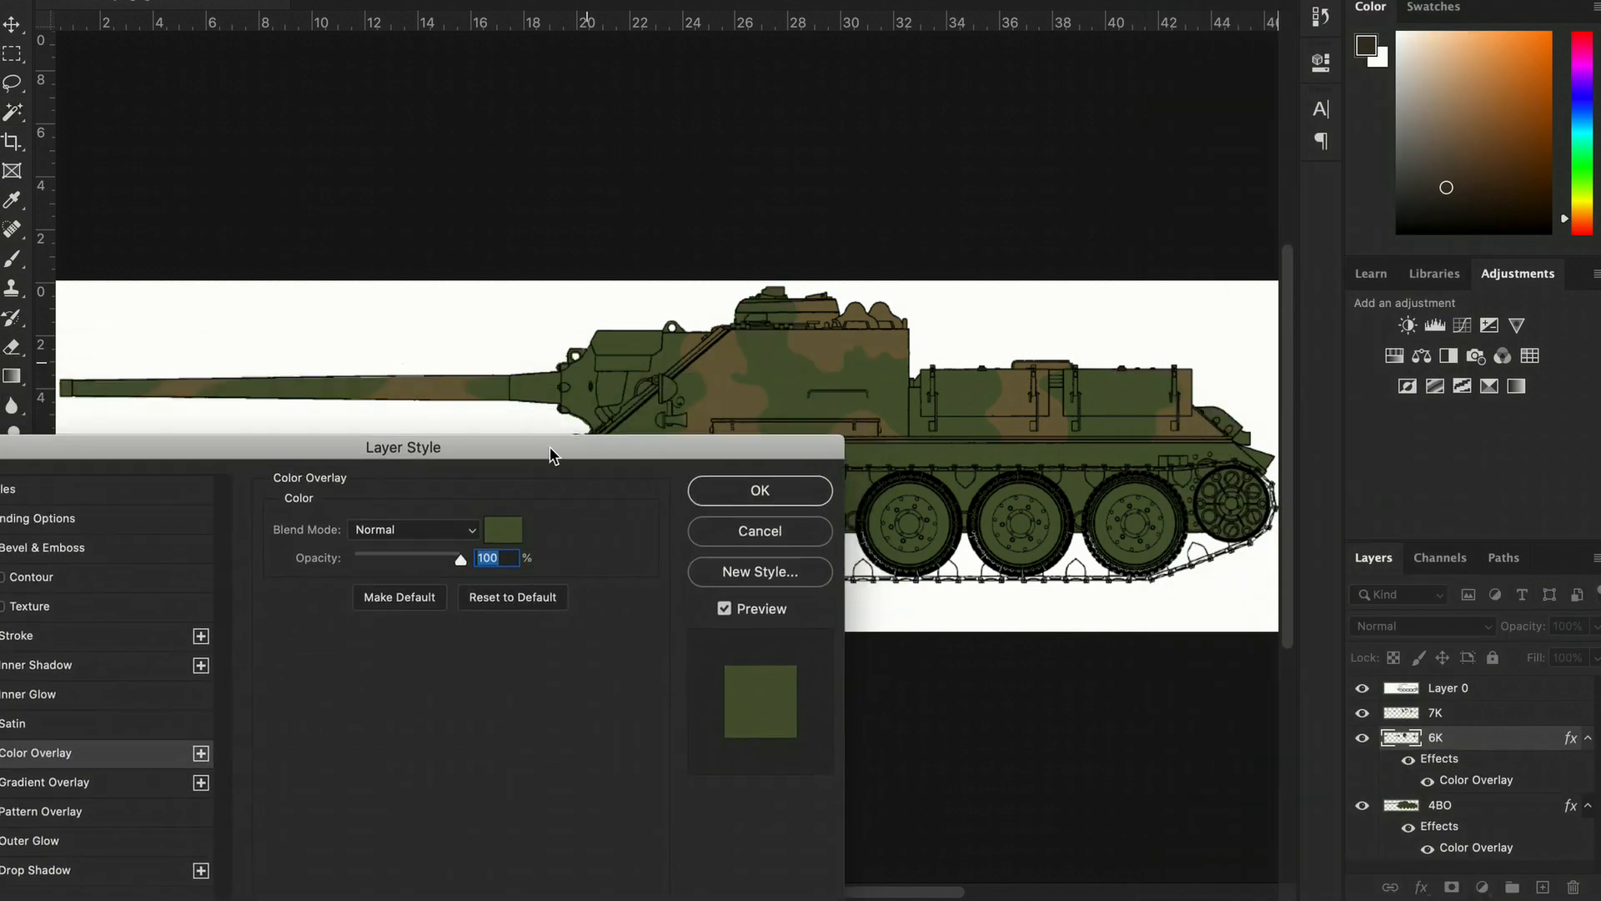
pyautogui.click(502, 529)
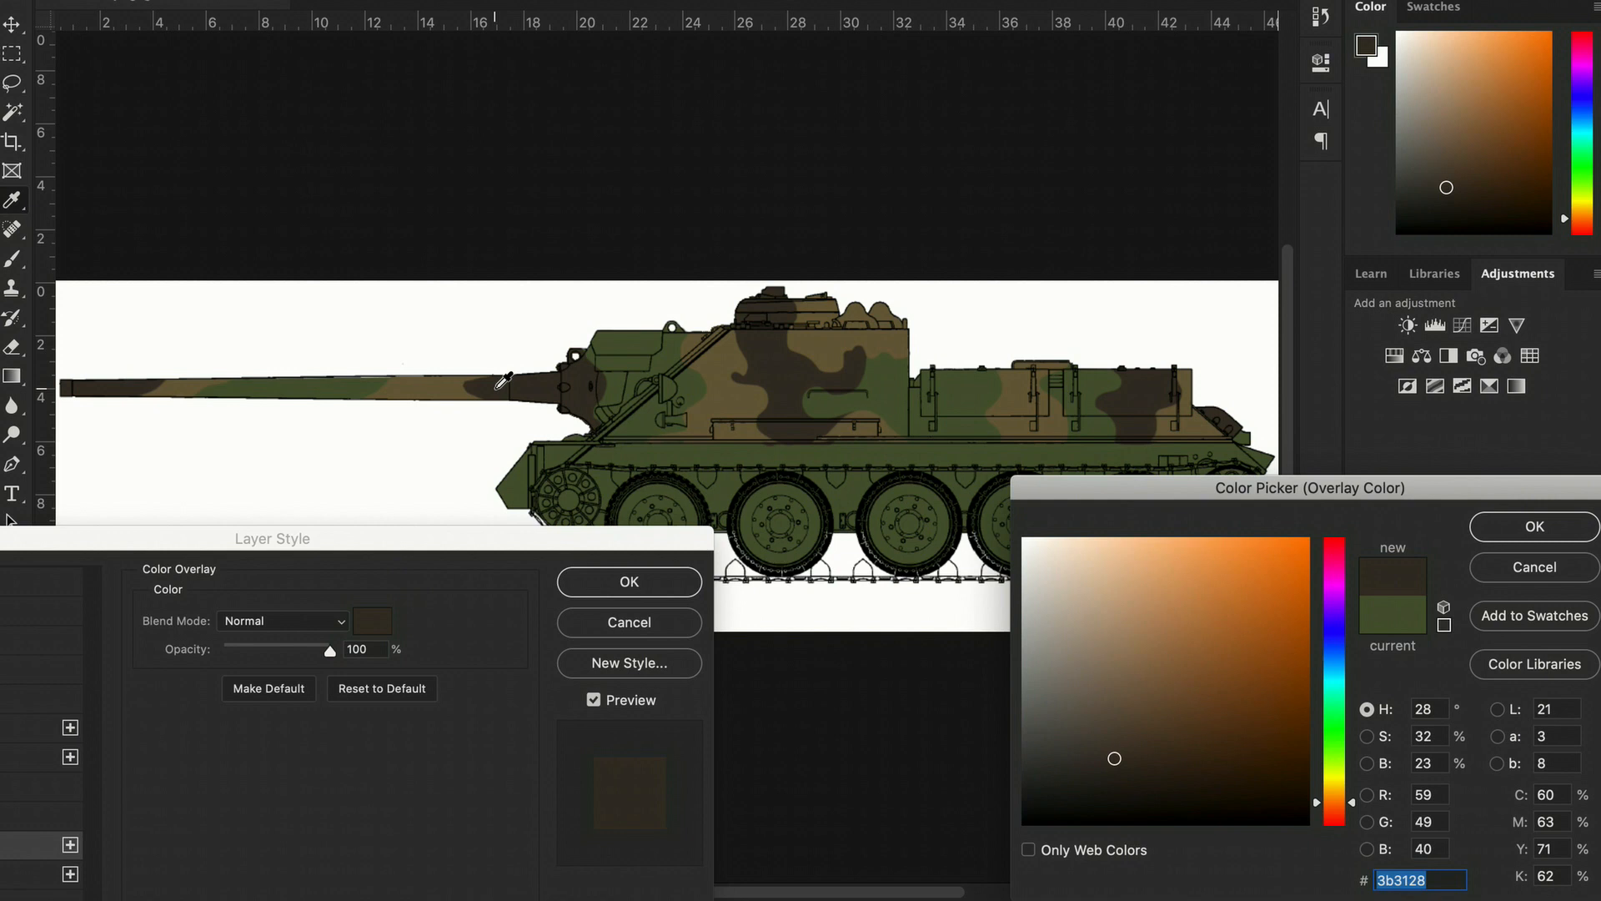
pyautogui.click(1106, 745)
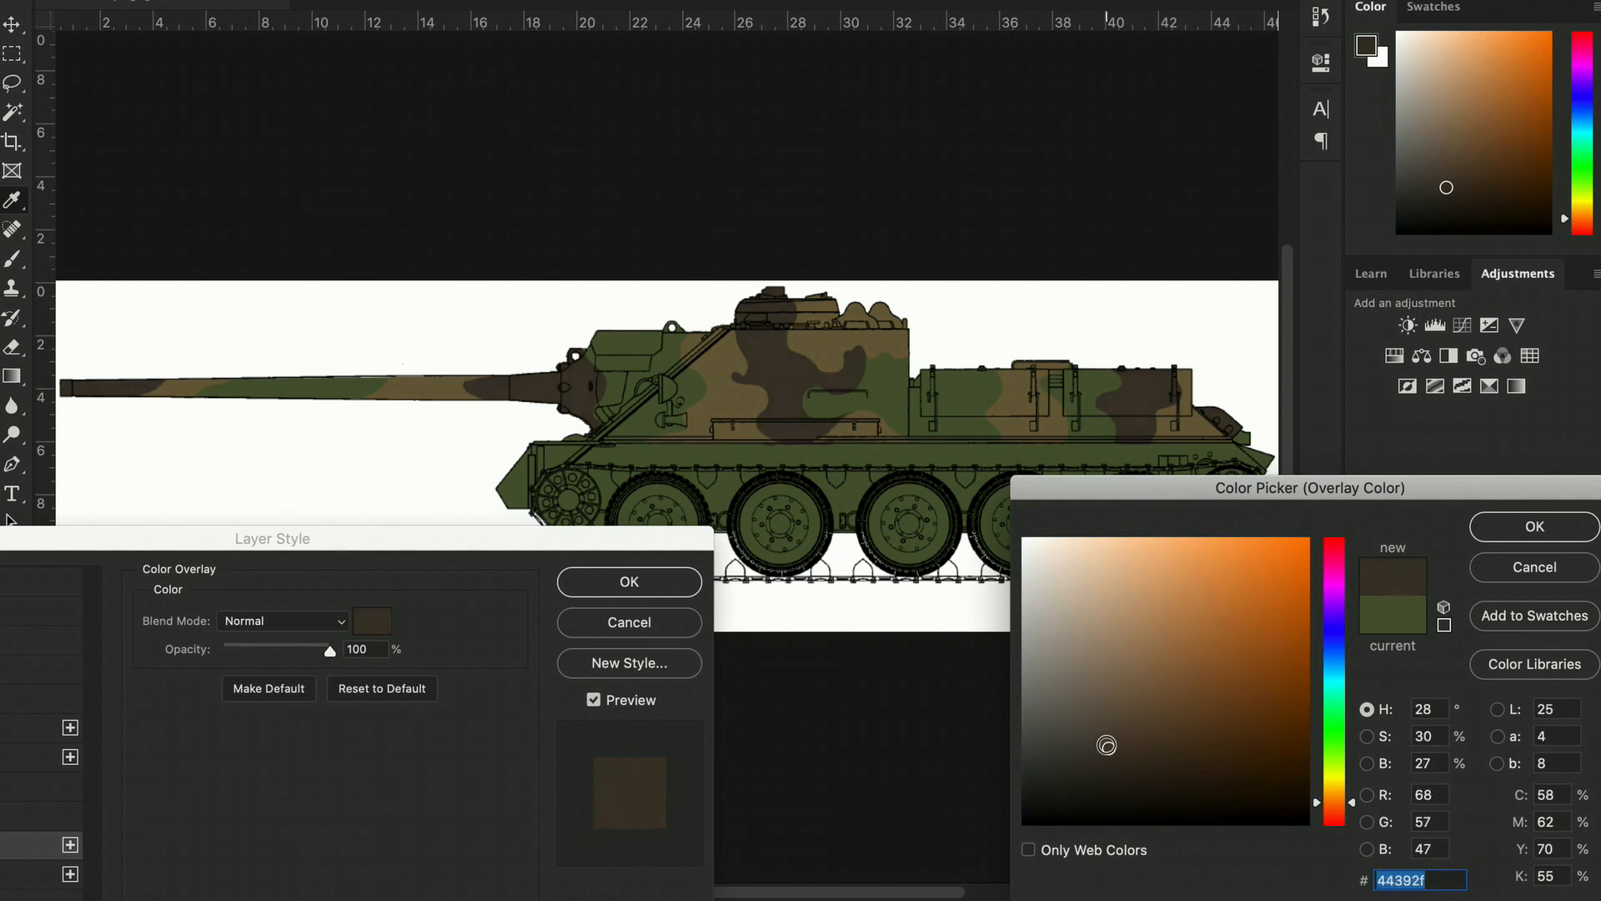
pyautogui.click(1111, 752)
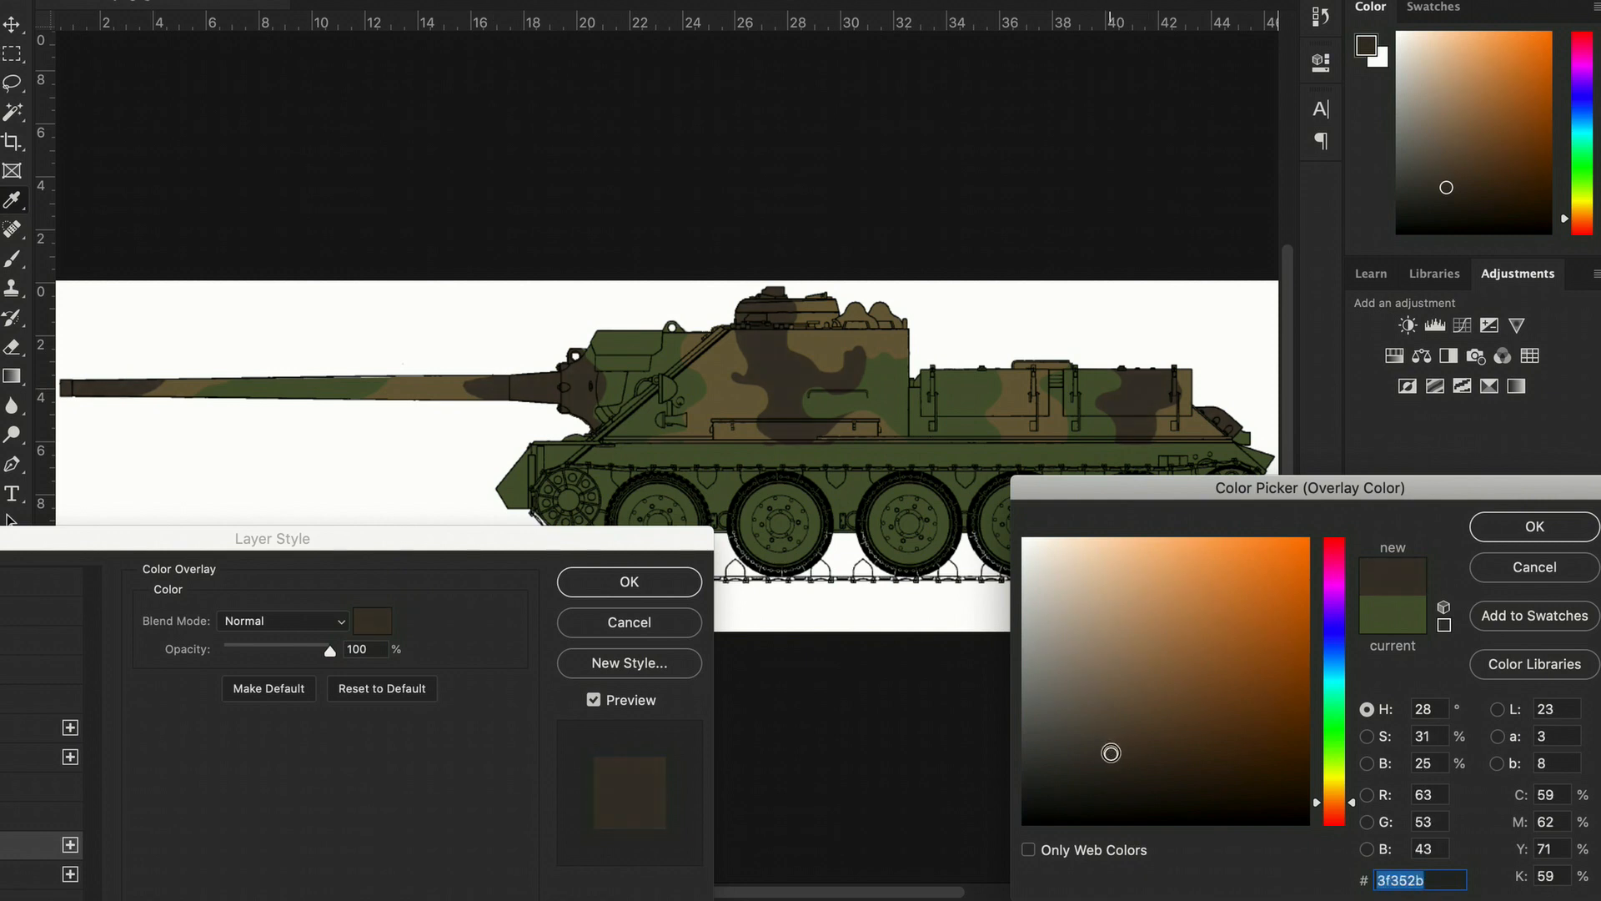
pyautogui.click(1533, 526)
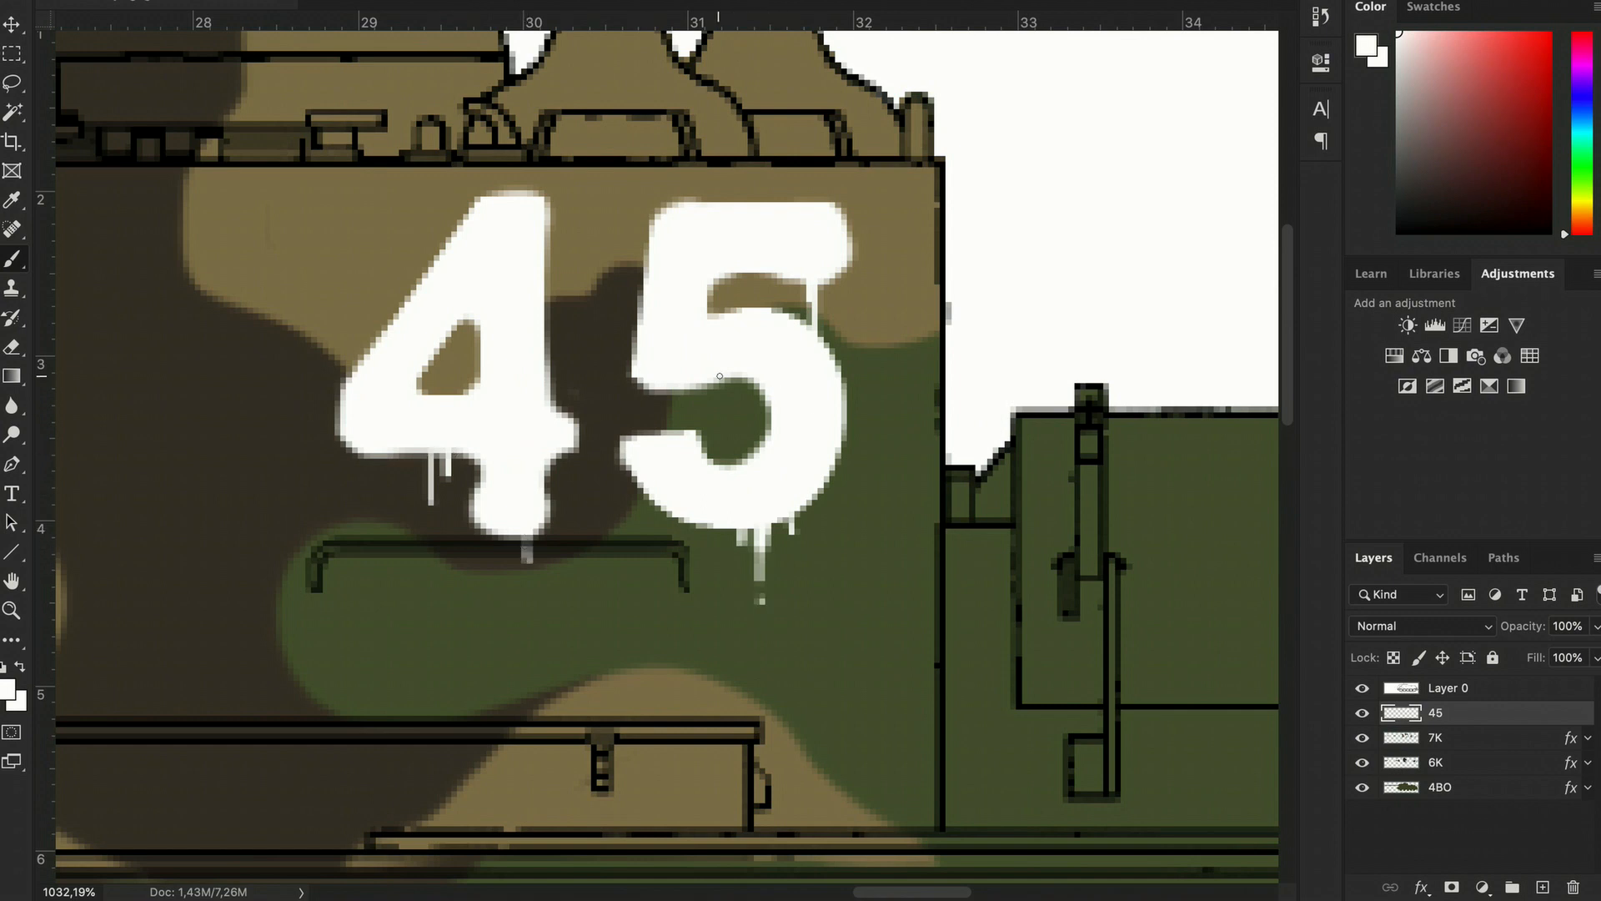
# Create a new layer for painting the track details.
pyautogui.click(1364, 45)
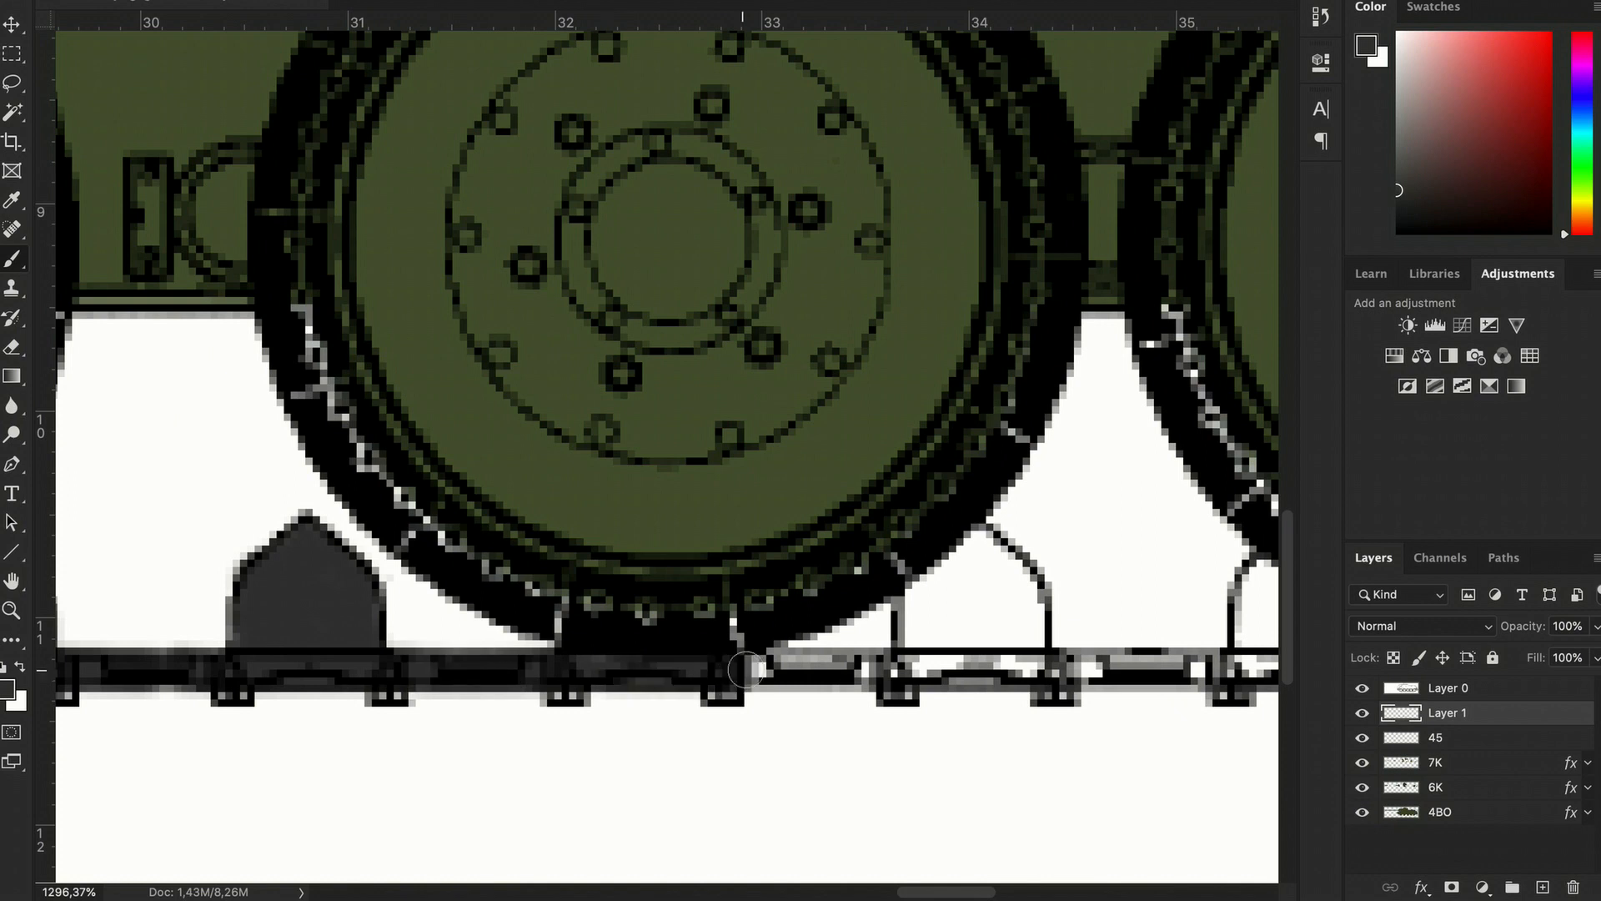
# Scroll the canvas right toward the track teeth between the road wheels.
pyautogui.hscroll(3)
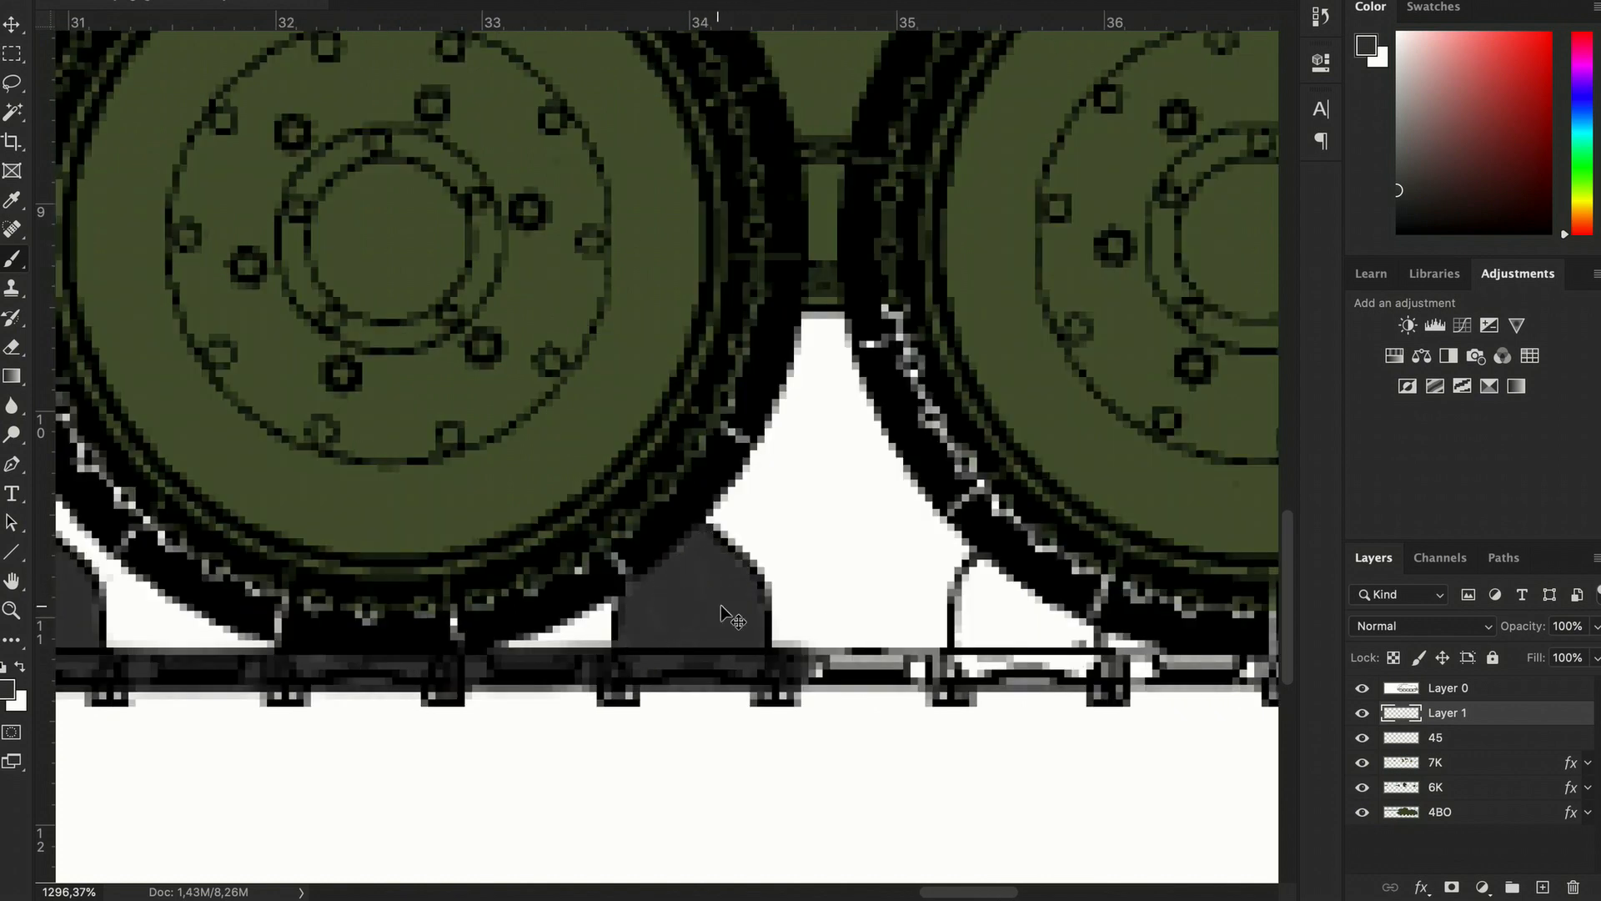